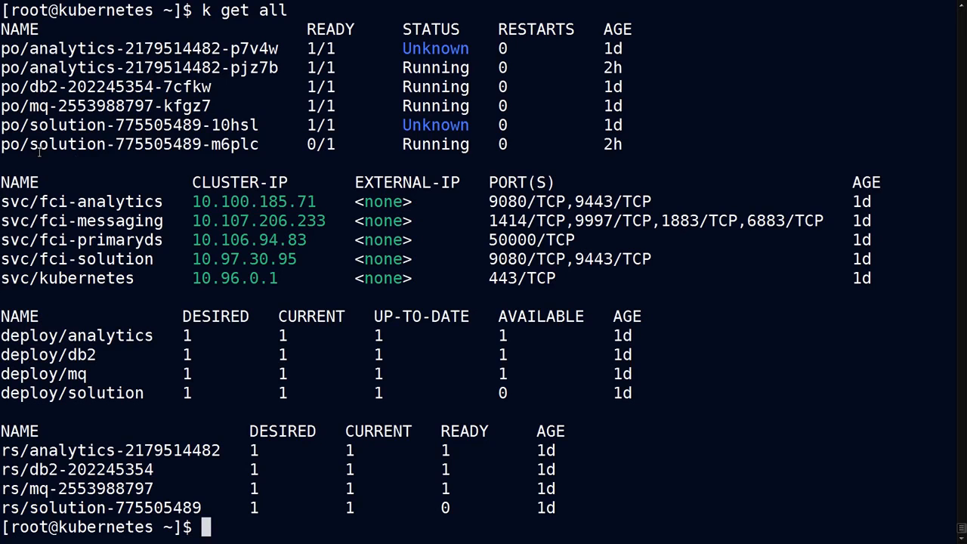
Review the 'k get all' listing, highlight the db2 pod name, and enter 'vim busy.yaml'.
double_click(143, 144)
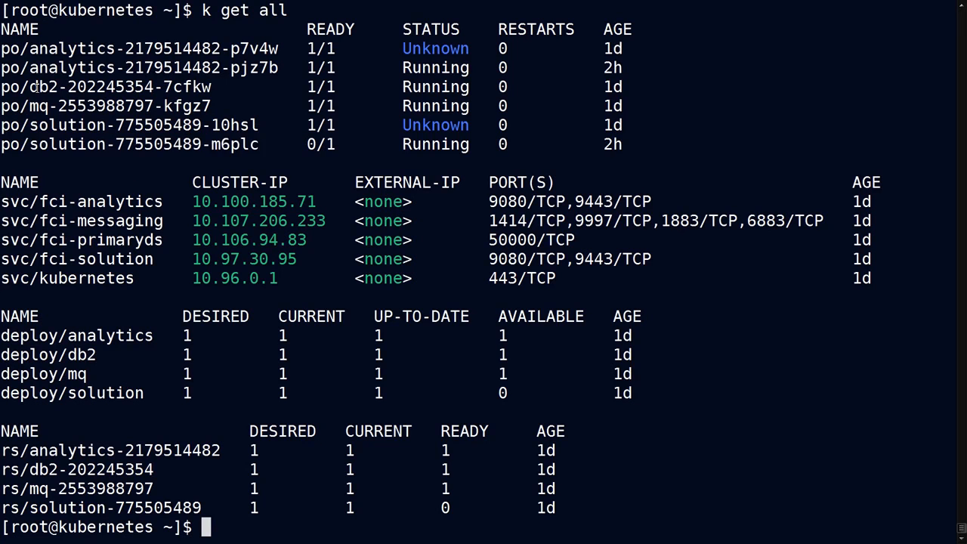
double_click(121, 87)
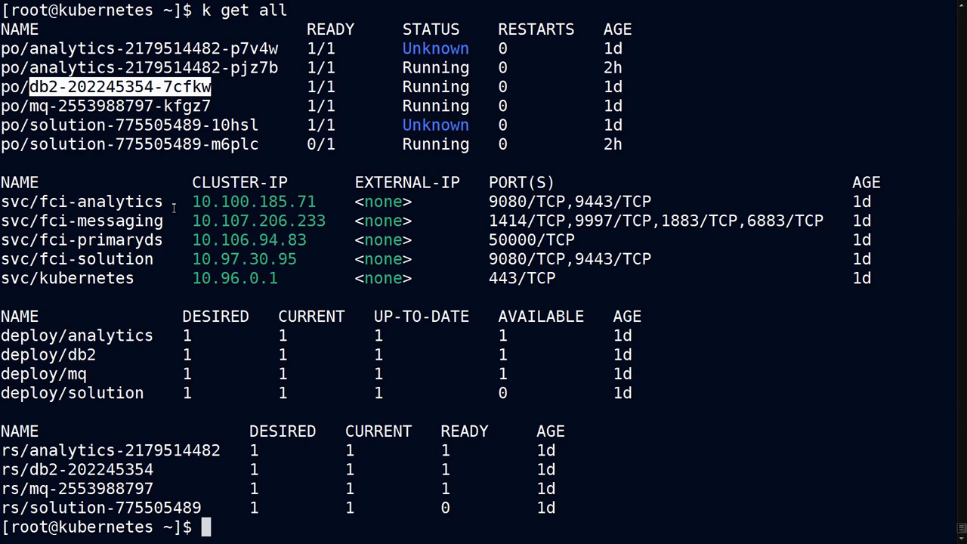
mouse_move(216, 87)
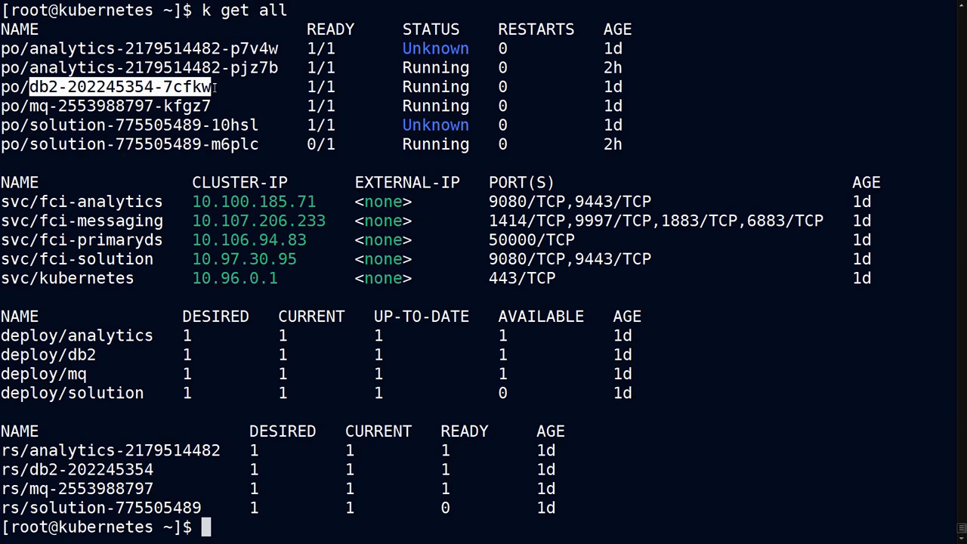
mouse_move(215, 112)
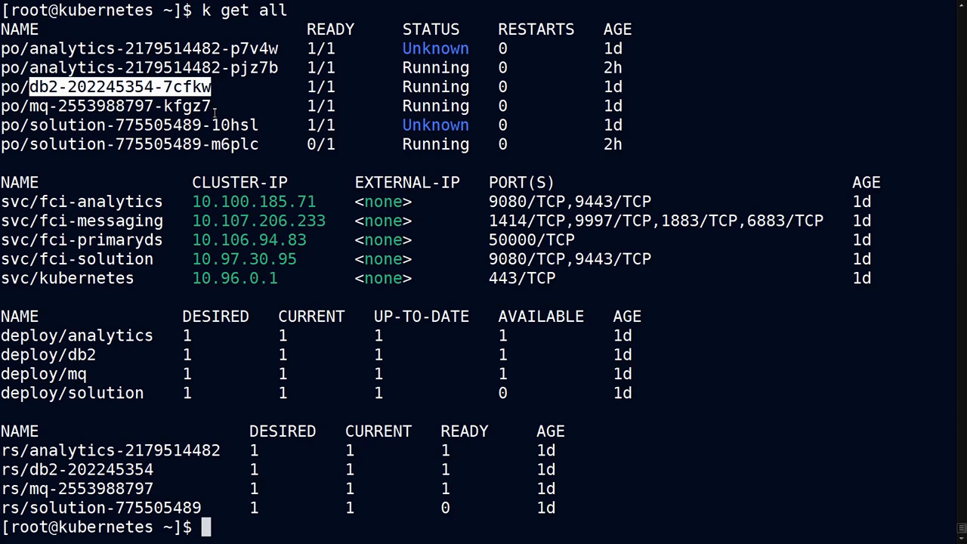
text(vim busy.yaml)
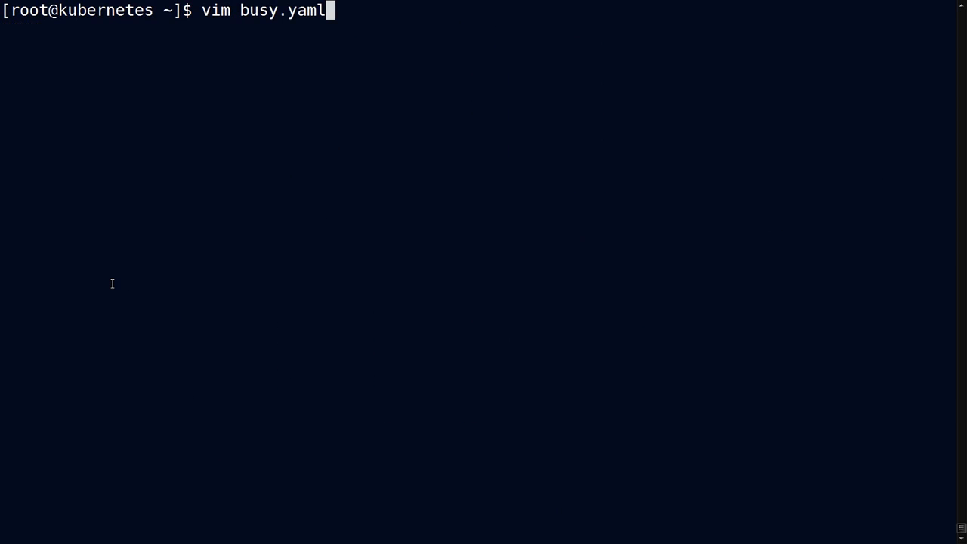
Open and save busy.yaml in vim, then create the busybox pod from it.
key(Return)
text(watch kubectl get all)
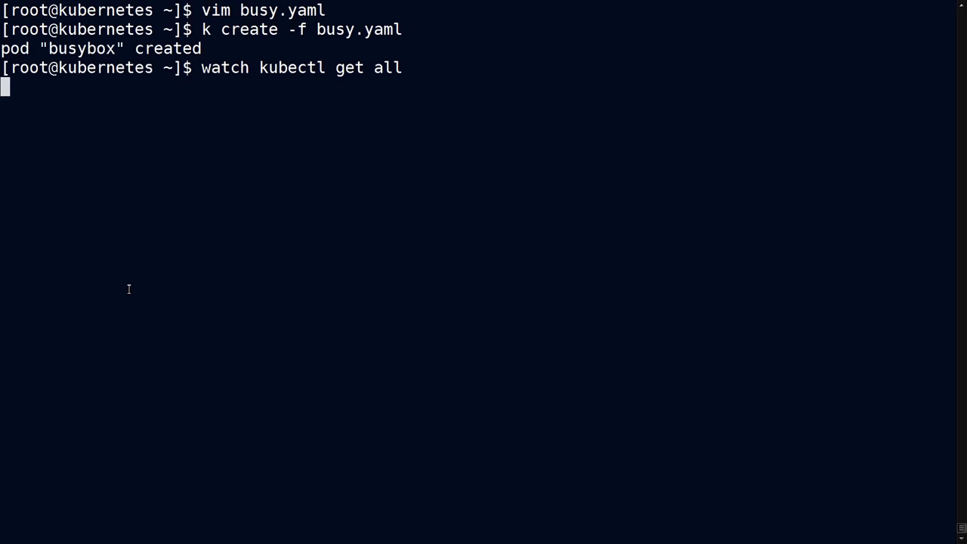
key(Return)
text(k exec busybox nslookup kubernetes.default)
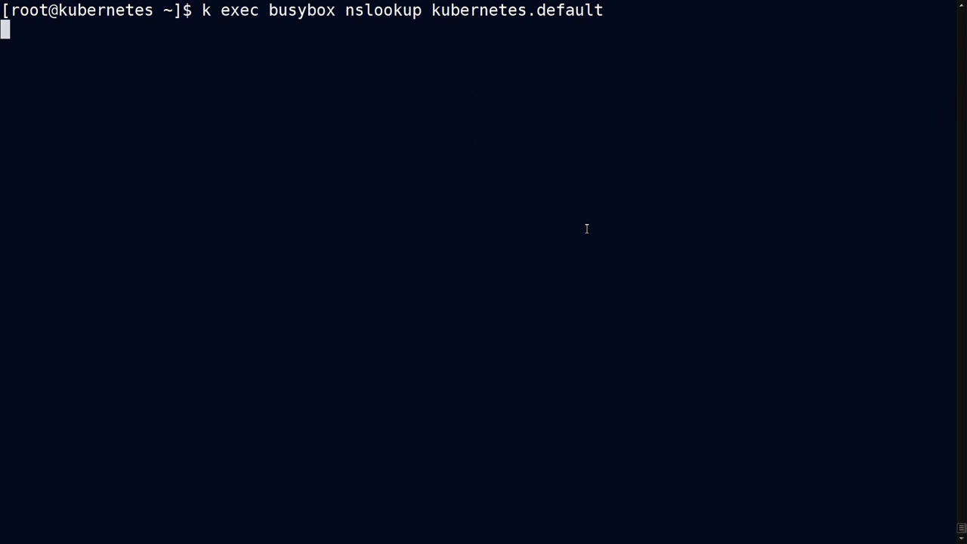
Resolve kubernetes.default from busybox, then list kube-system services, highlighting kube-dns at 10.96.0.10.
key(Return)
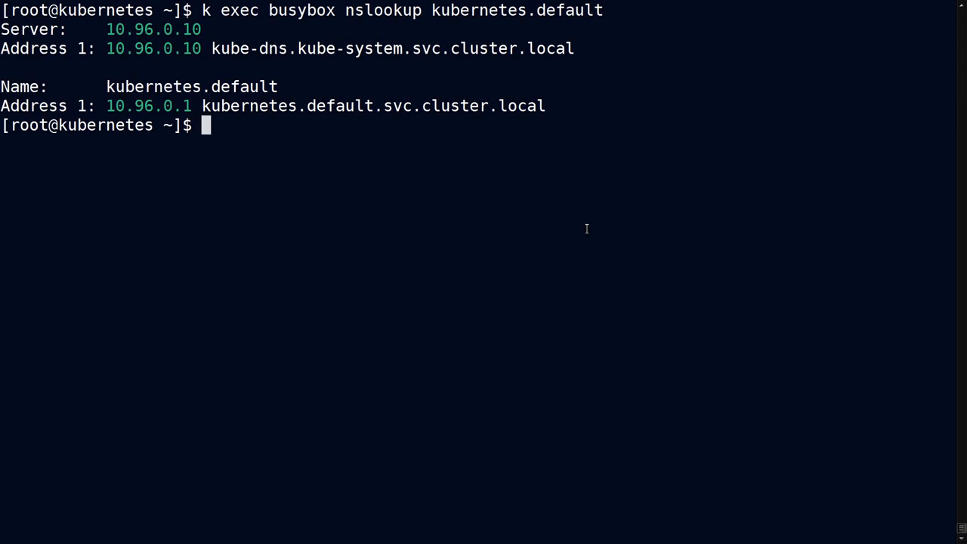
text(k get service --namespace=kube-system)
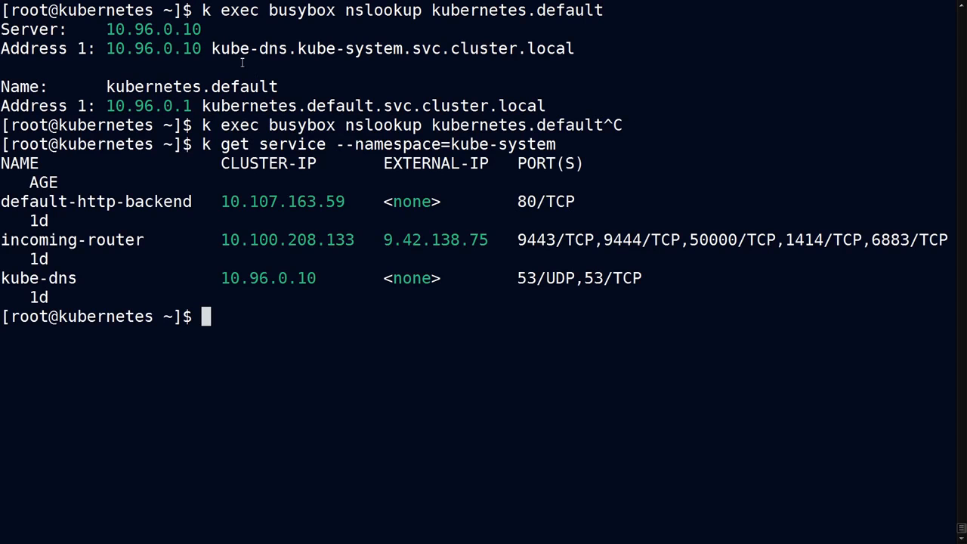
double_click(249, 49)
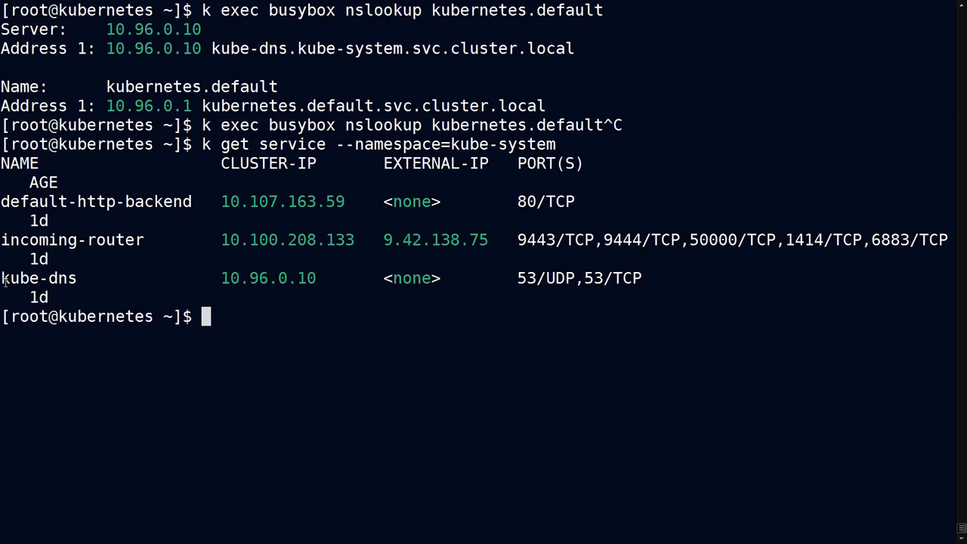
double_click(38, 278)
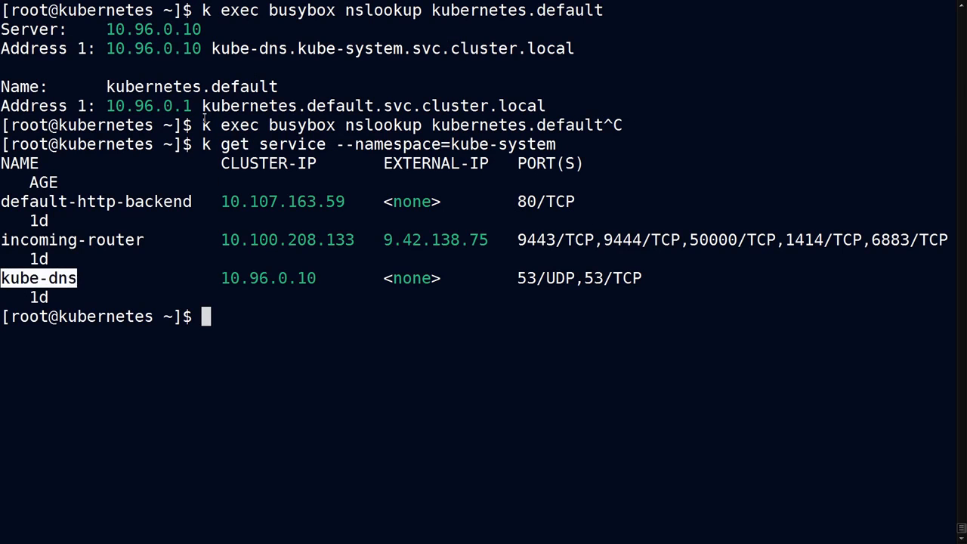
double_click(248, 48)
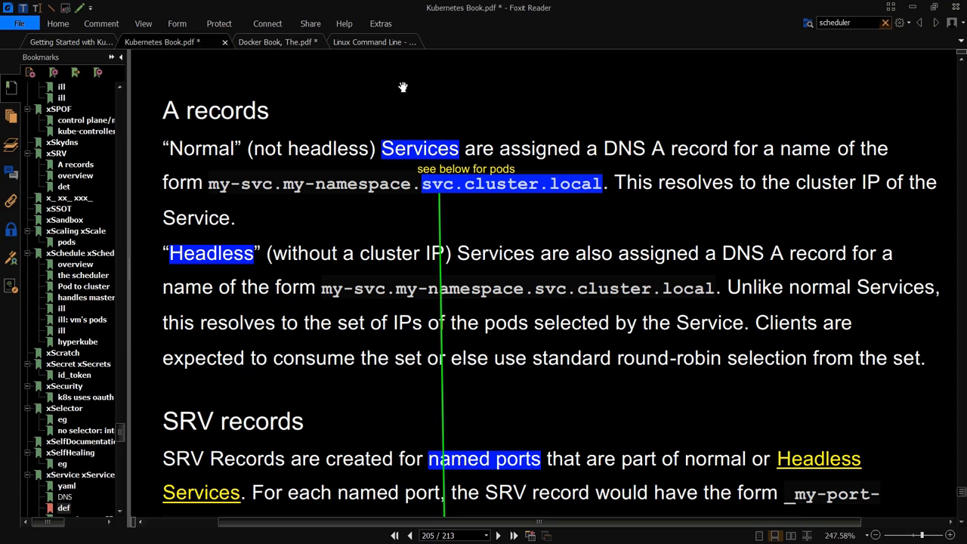
mouse_move(270, 185)
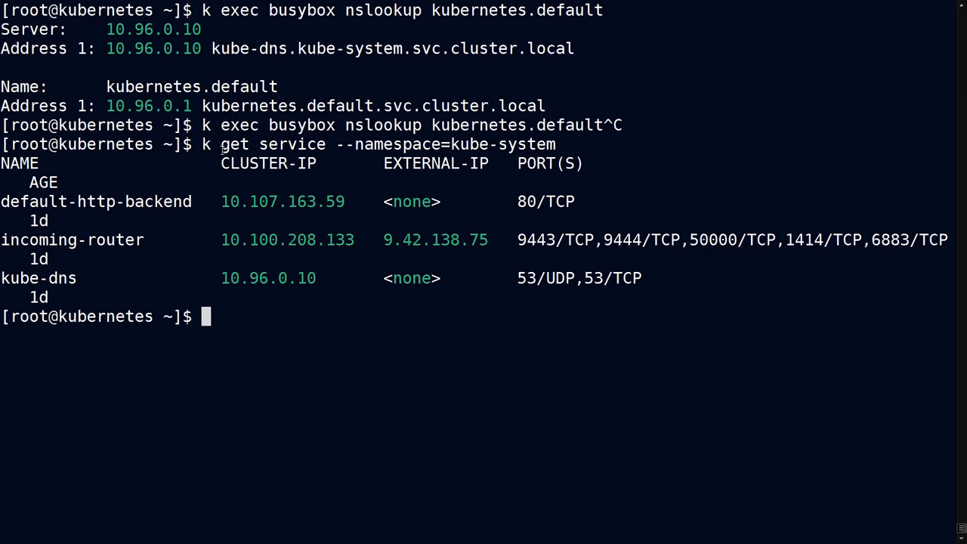
double_click(268, 144)
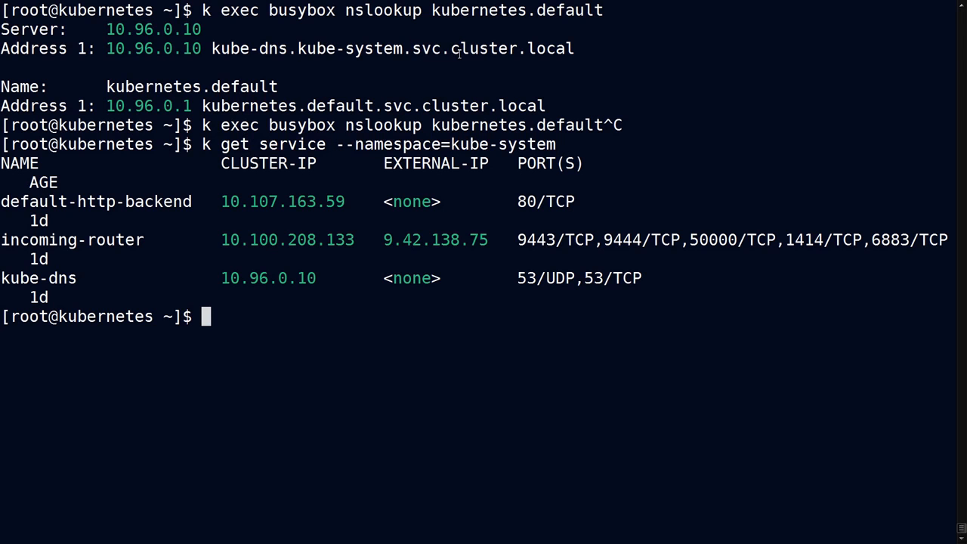
Ping kube-dns by short name from the busybox pod and mark the failed result.
text(k exec busybox ping kube-dns)
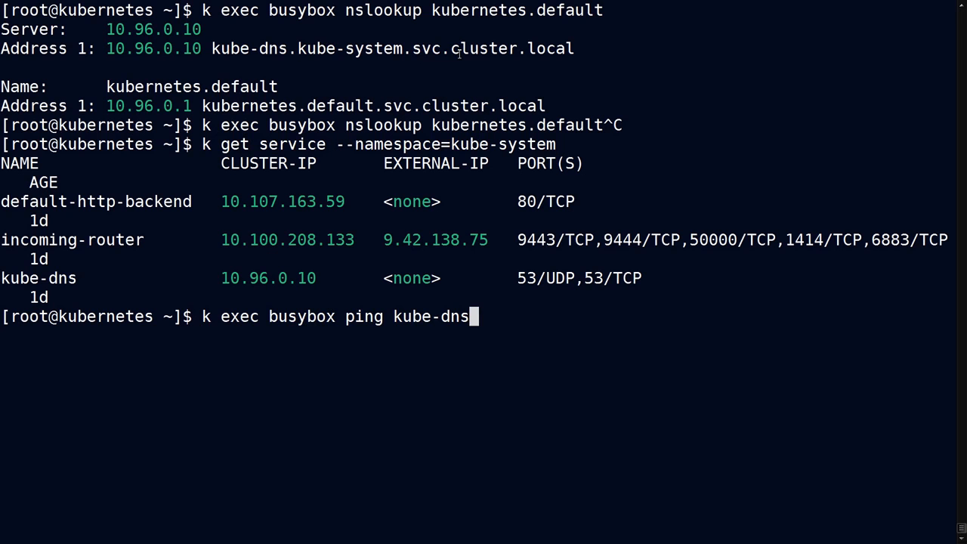
key(Return)
text(k exec busybox nslookup fci-solution)
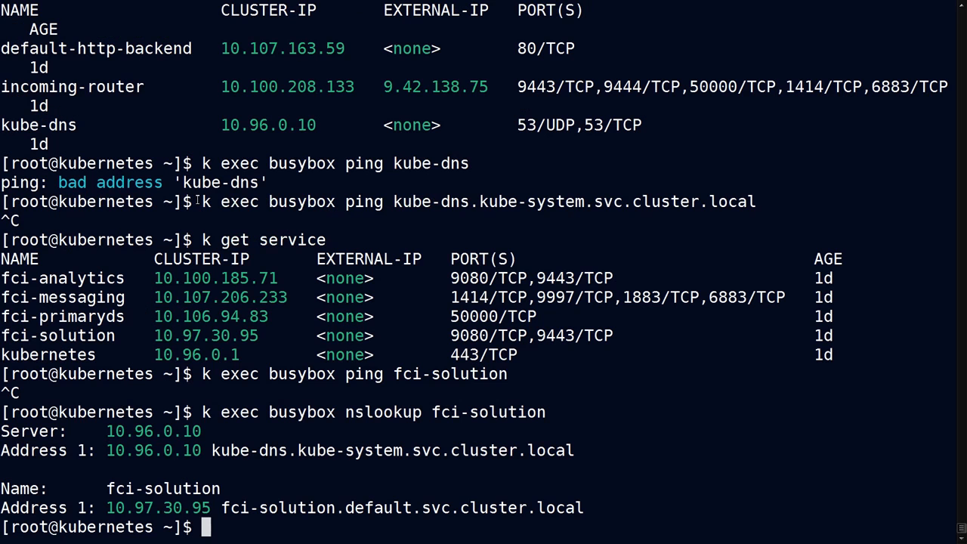
double_click(109, 182)
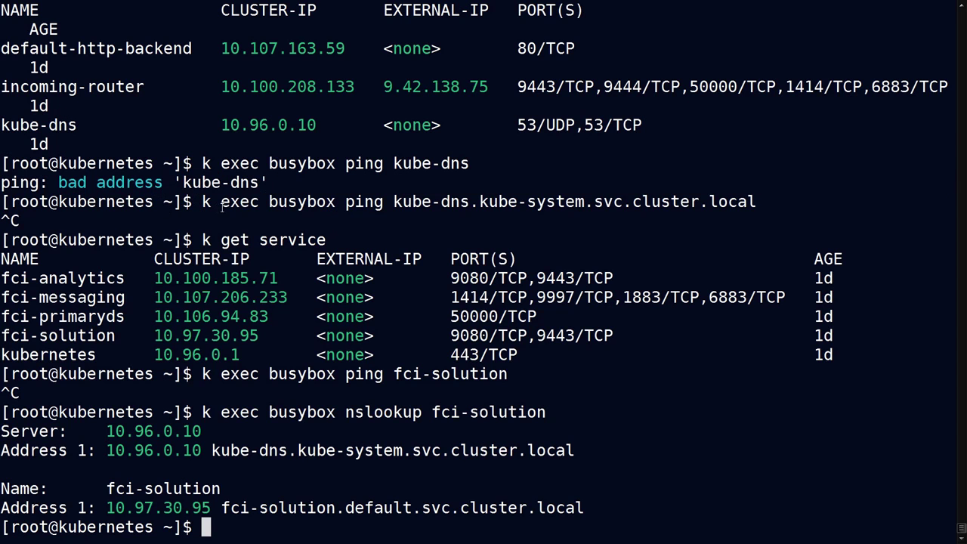
mouse_move(350, 202)
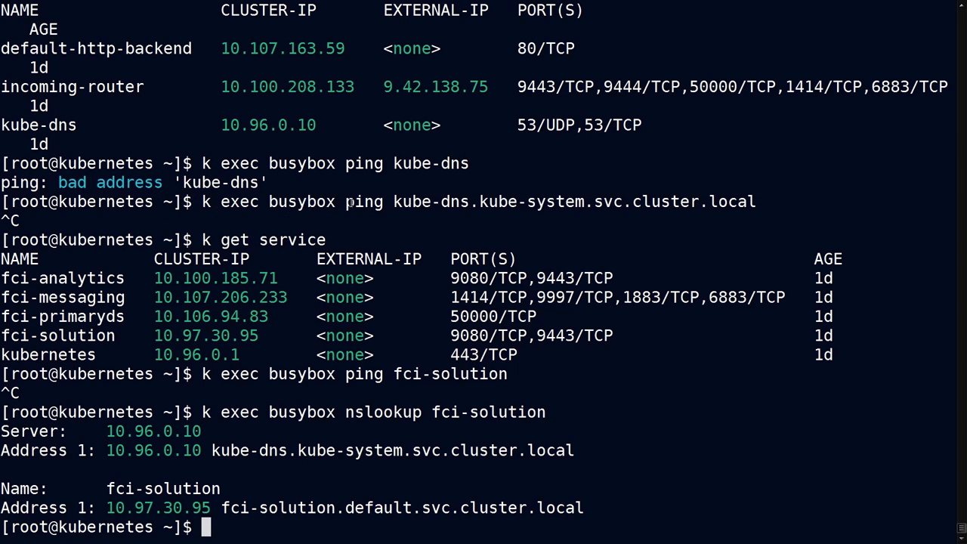
mouse_move(240, 239)
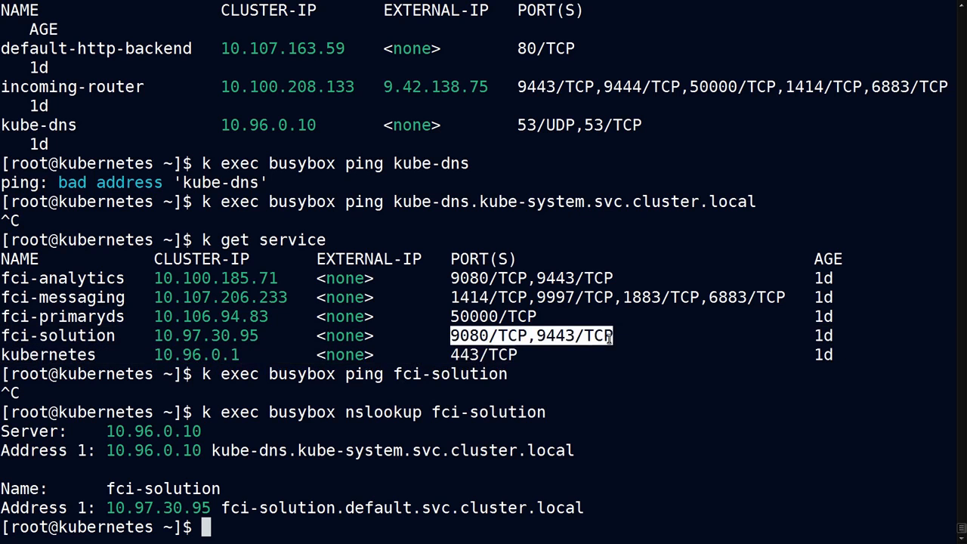
mouse_move(290, 418)
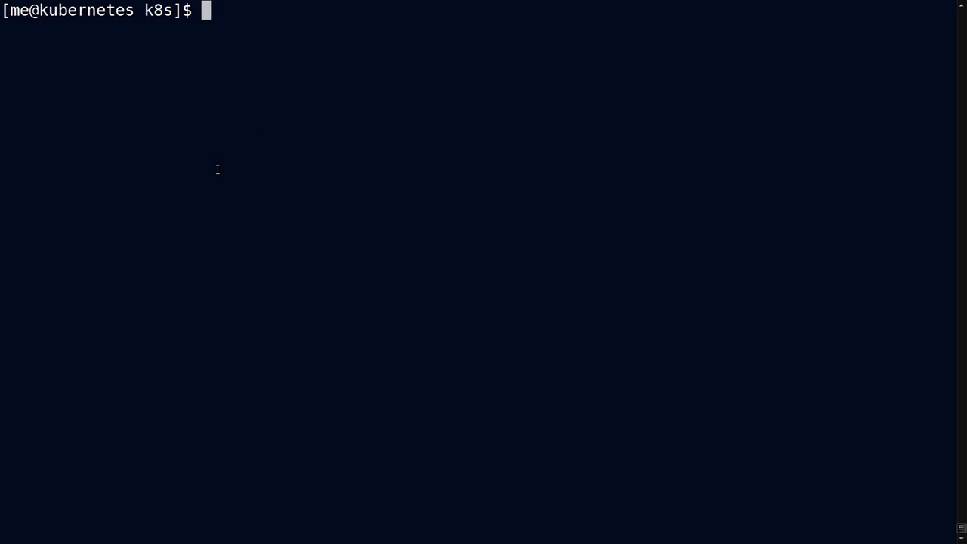
List kube-system pods filtered with grep dns, showing two running kube-dns pods.
key(Return)
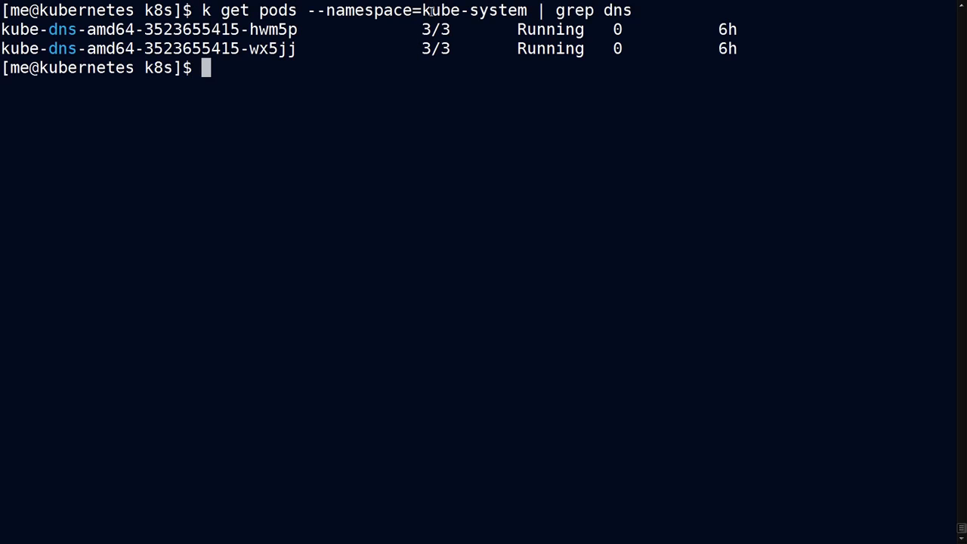
double_click(474, 10)
text(kubectl exec busybox cat /etc/resolv.conf)
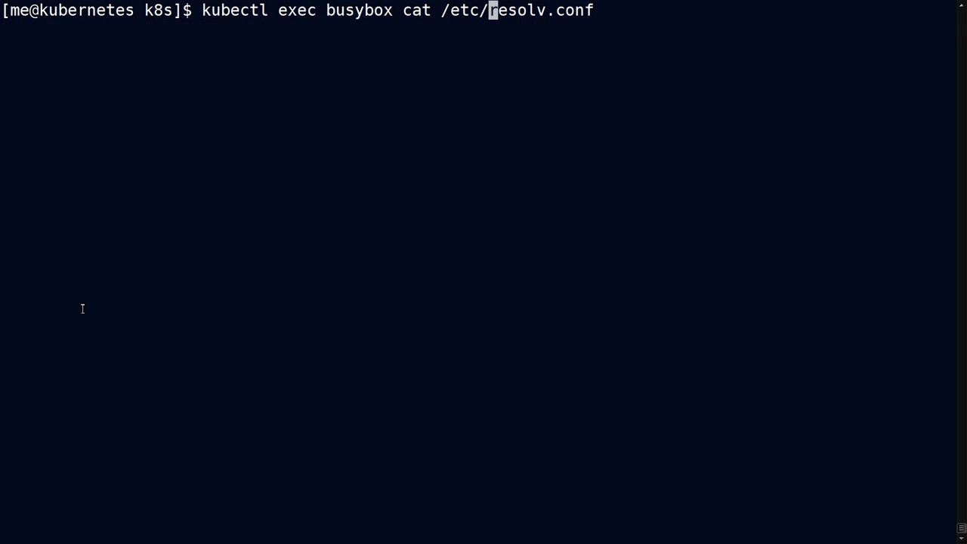
Show busybox's resolv.conf (nameserver 172.21.0.10) and nslookup kubernetes, resolving to 172.21.0.1.
key(Return)
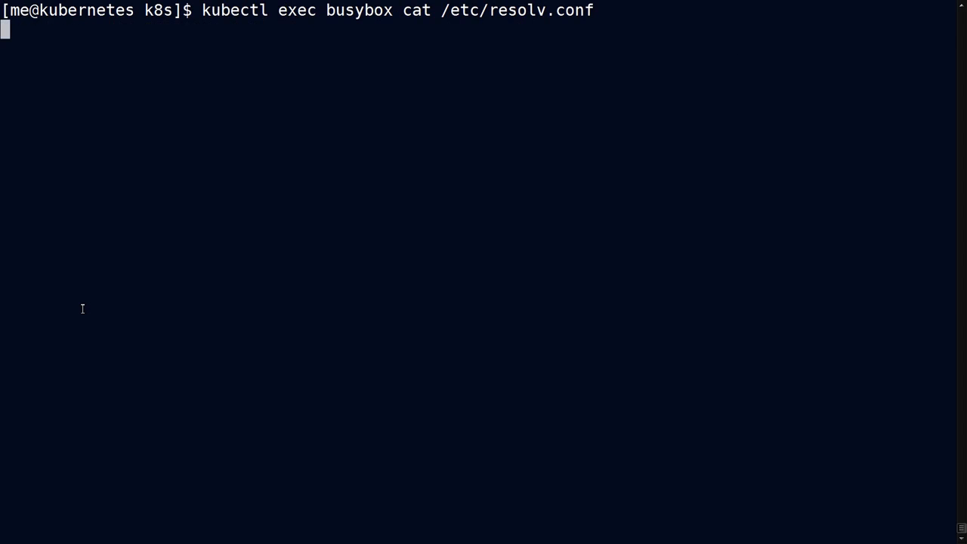
key(Return)
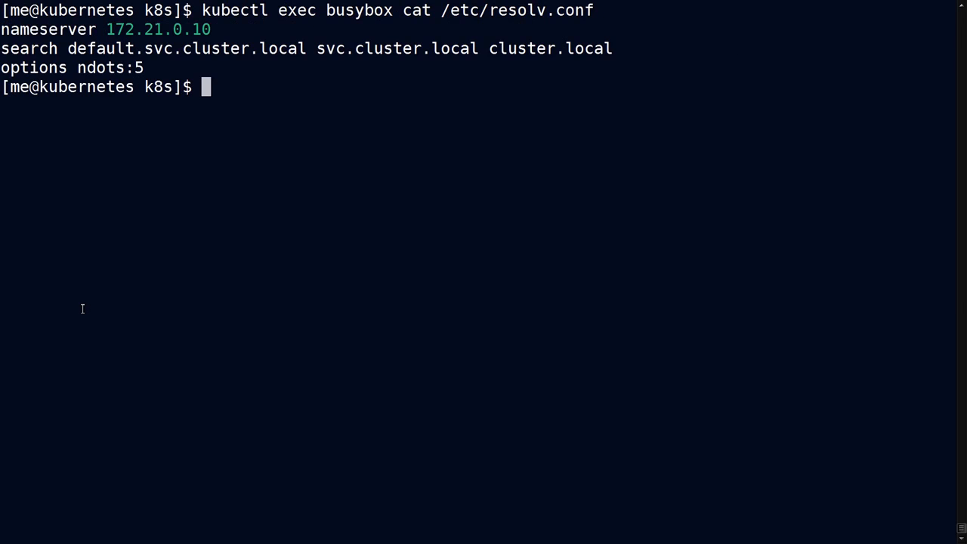
key(Return)
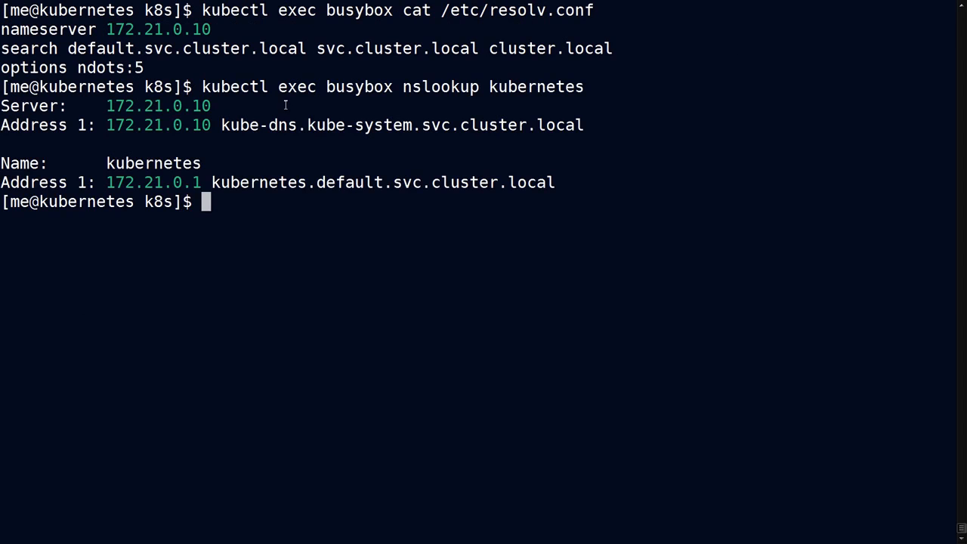
double_click(490, 86)
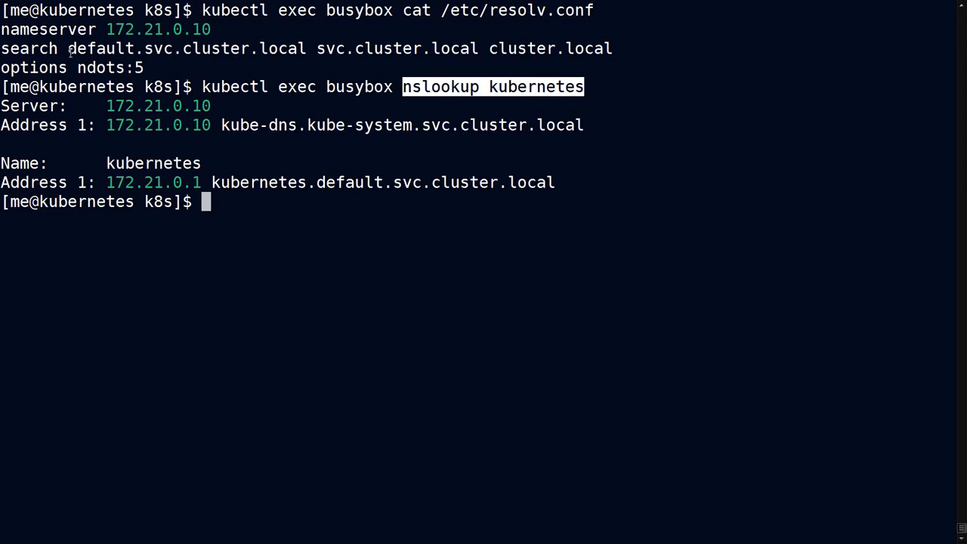
mouse_move(438, 139)
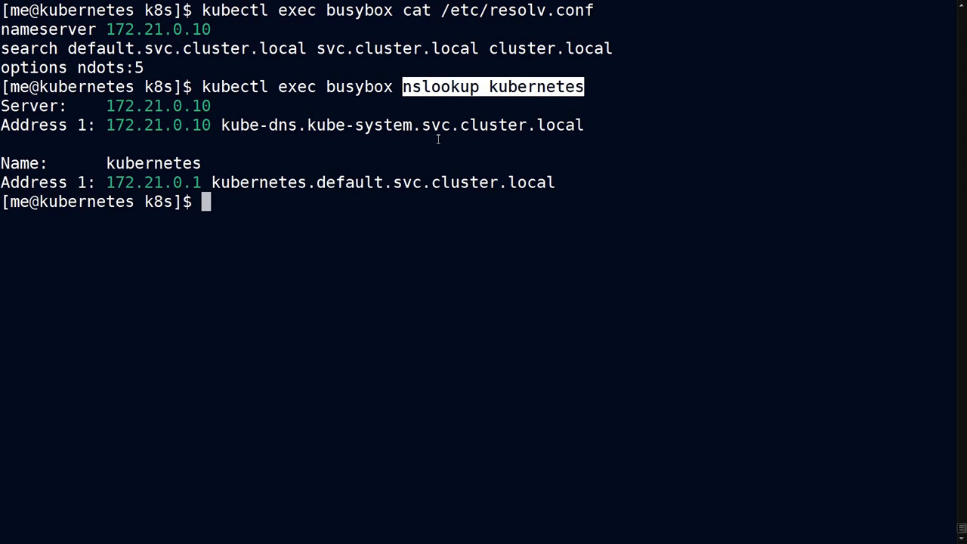
mouse_move(468, 121)
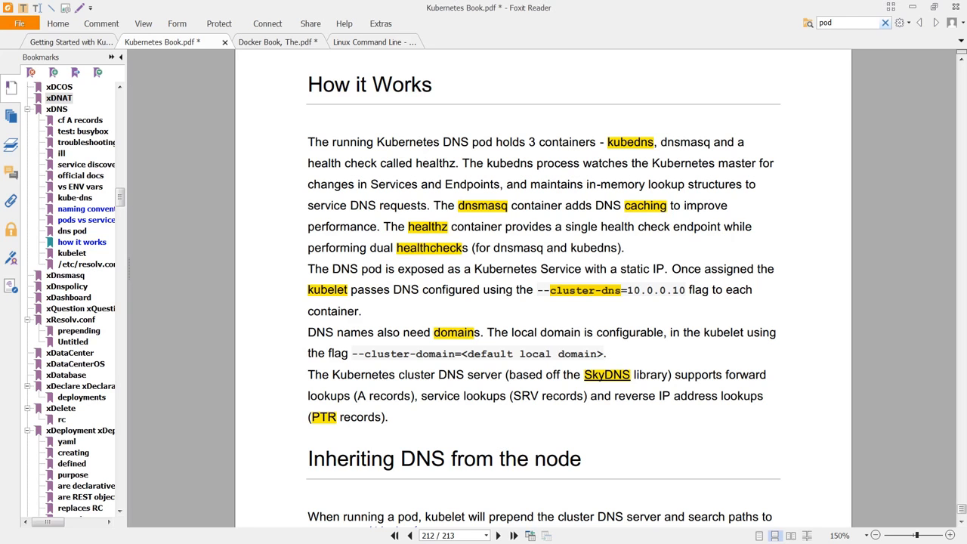
mouse_move(540, 163)
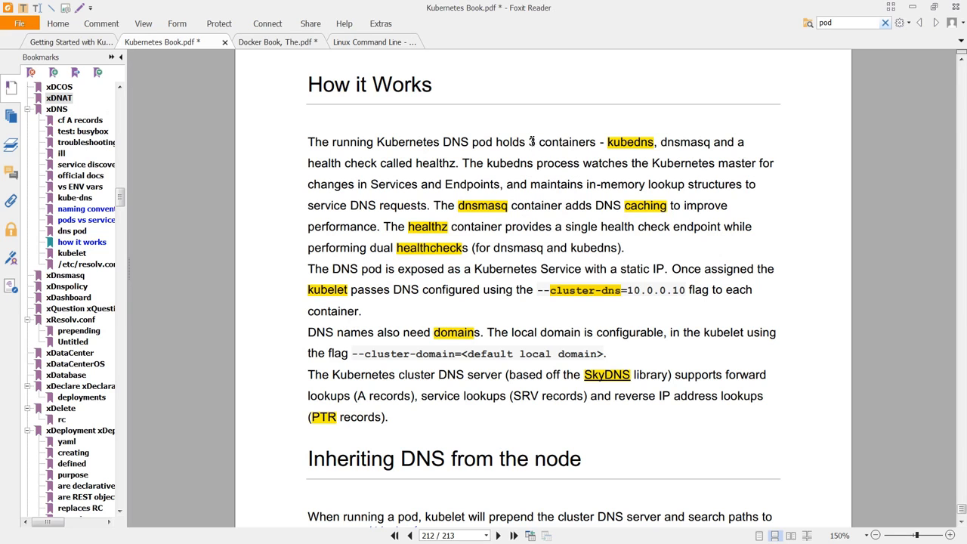
Read the How it Works section on the DNS pod's containers in Kubernetes Book.pdf.
double_click(457, 142)
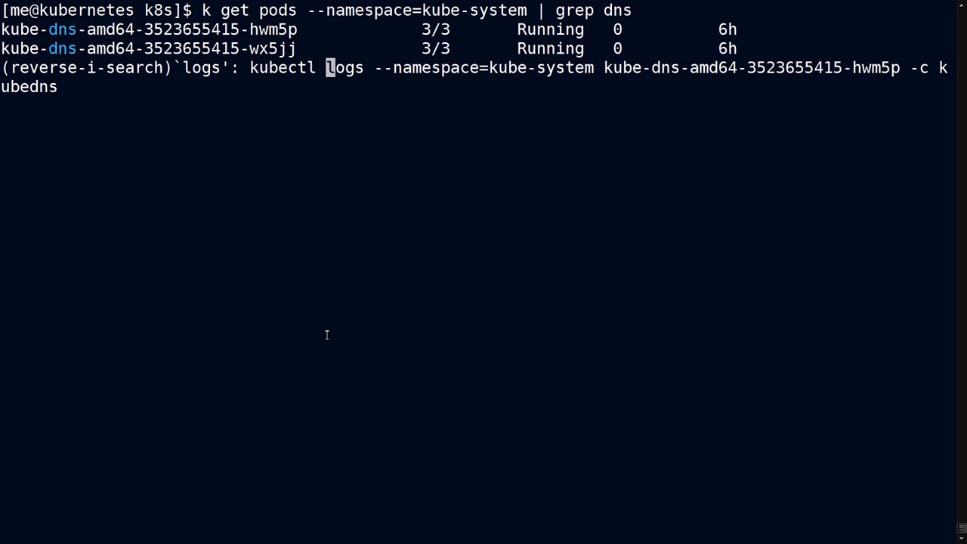
mouse_move(912, 66)
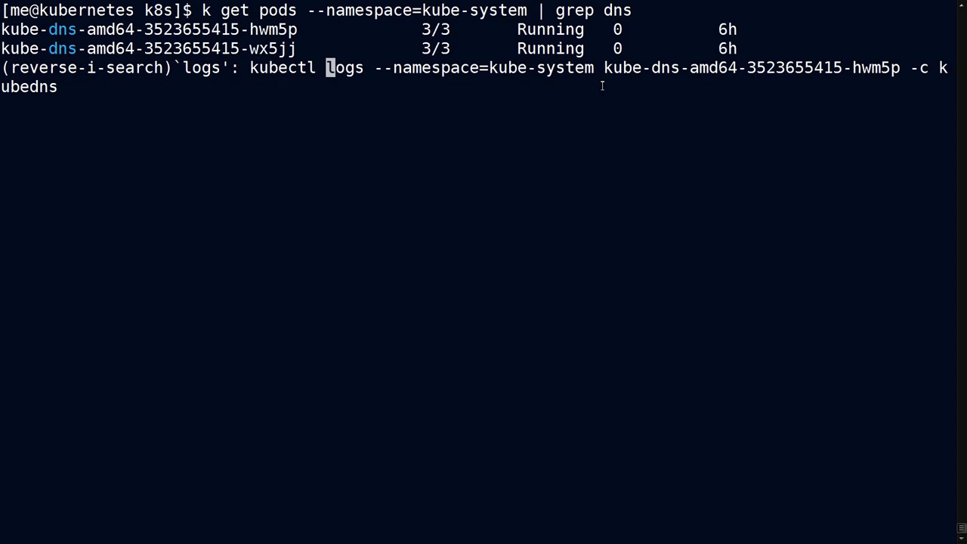
Fetch the kube-dns pod's kubedns container logs, highlighting SkyDNS startup and the mypod Invalid IP error.
key(Return)
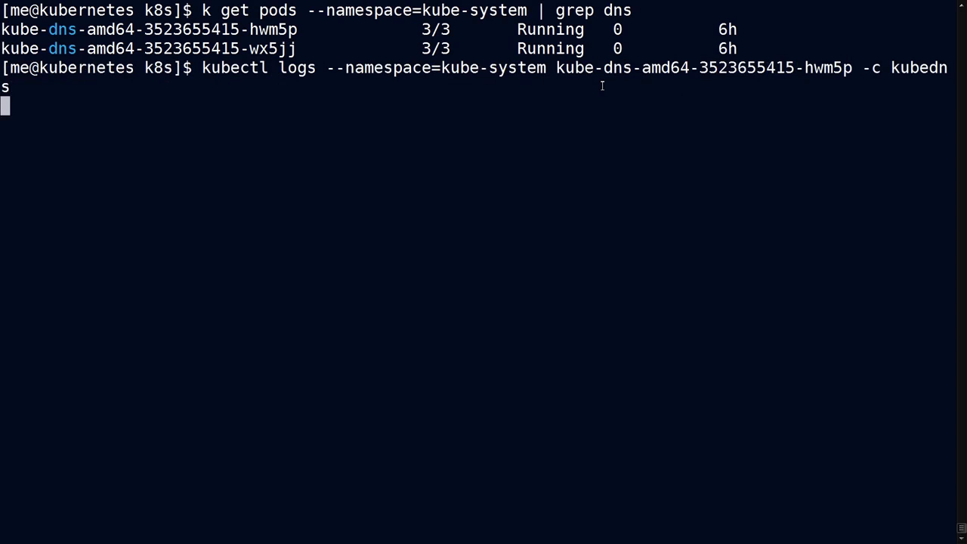
key(Return)
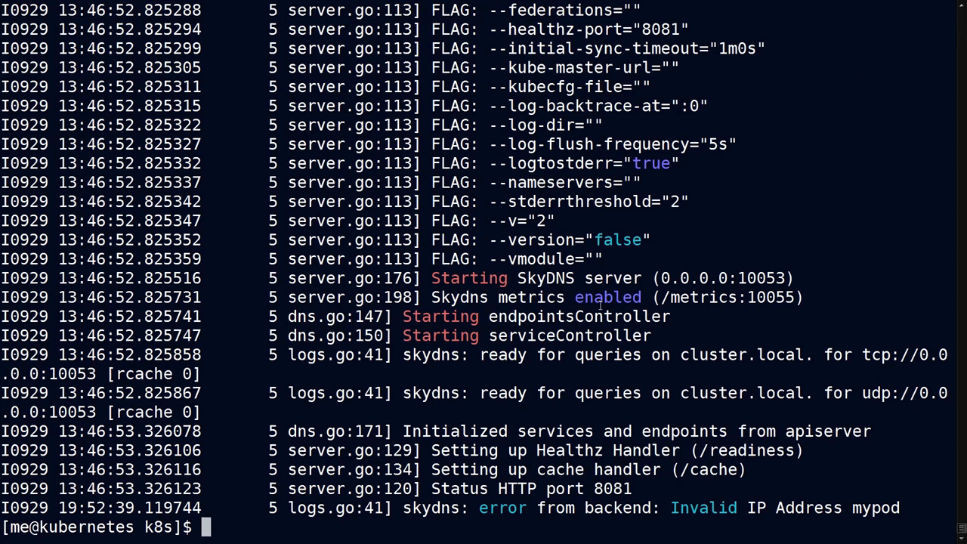
double_click(545, 278)
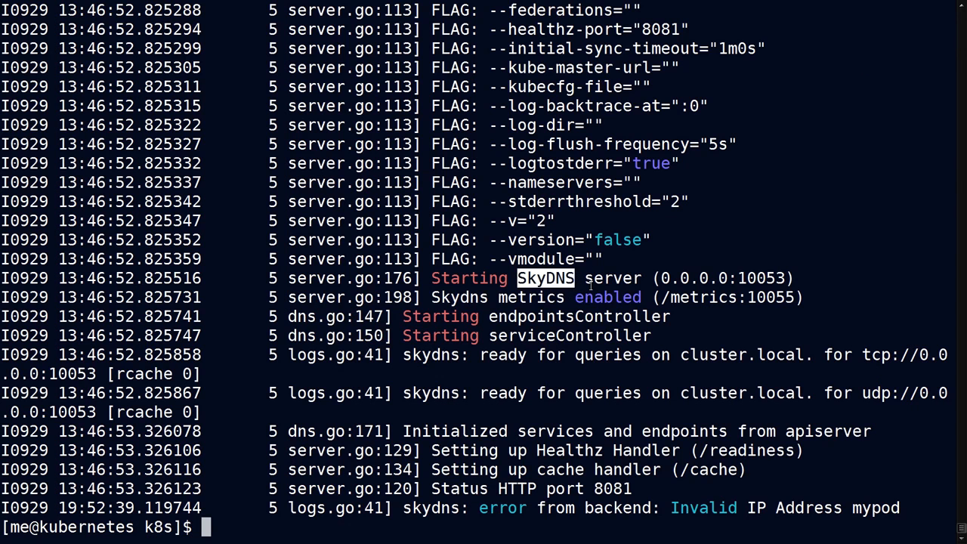
scroll(up, 3)
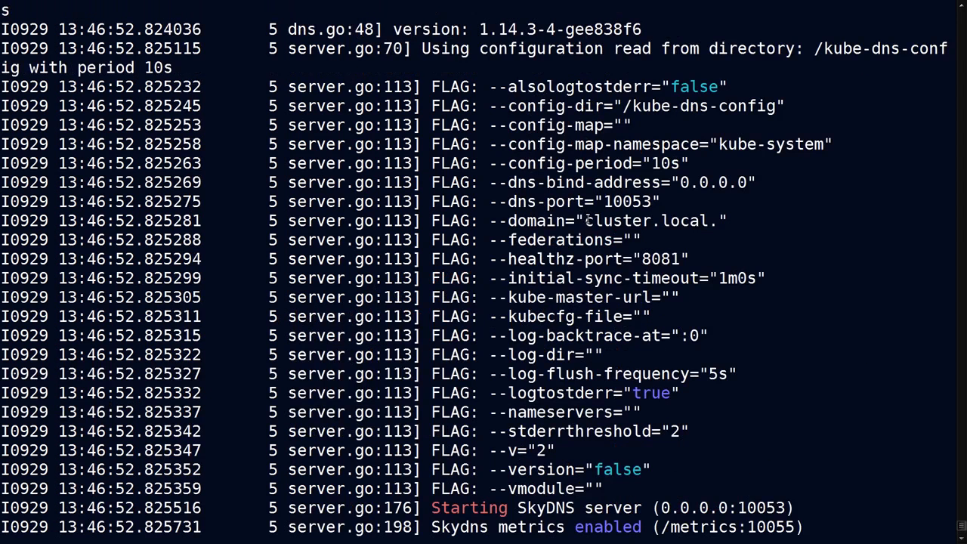
double_click(646, 220)
text(kubectl exec -ti busybox /bin/sh)
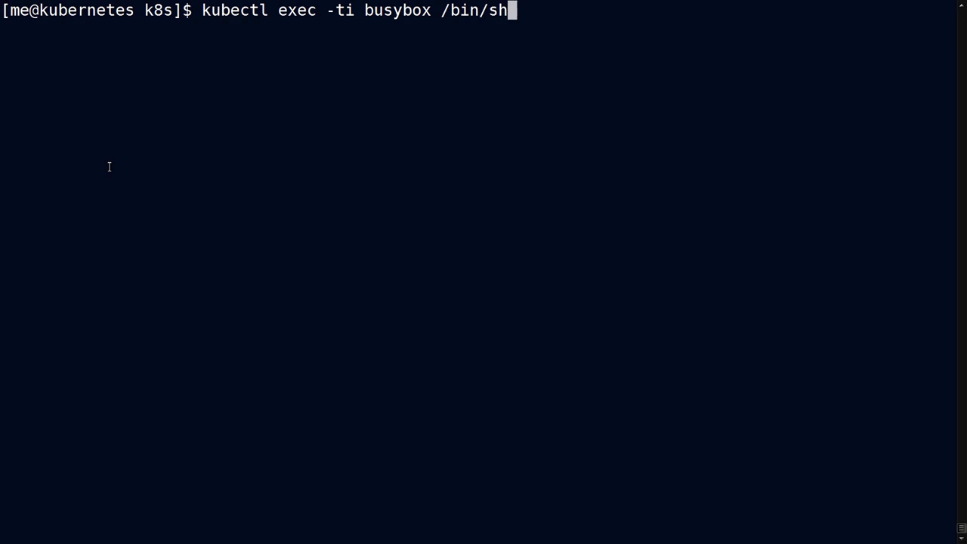
mouse_move(127, 185)
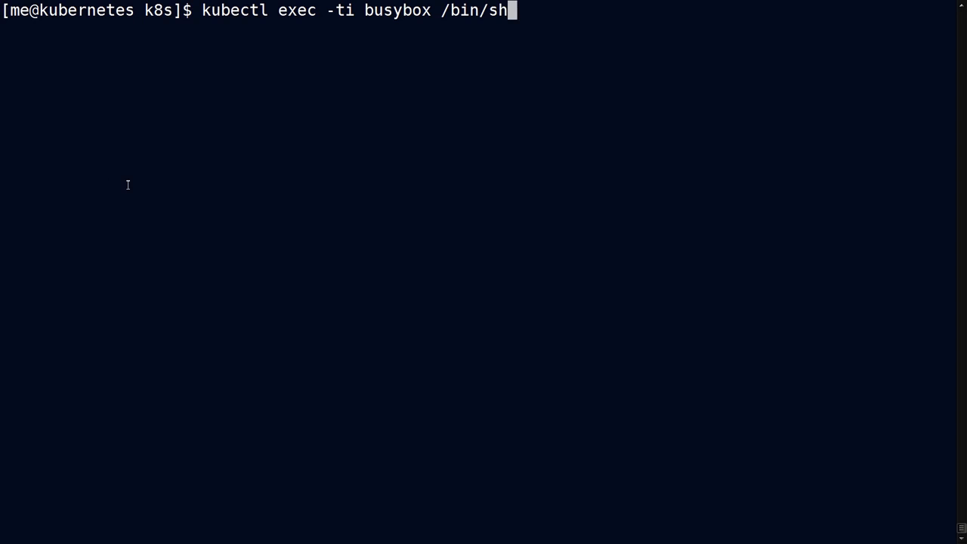
Open /bin/sh in busybox, run set, and scroll through FCI service host and port variables.
key(Return)
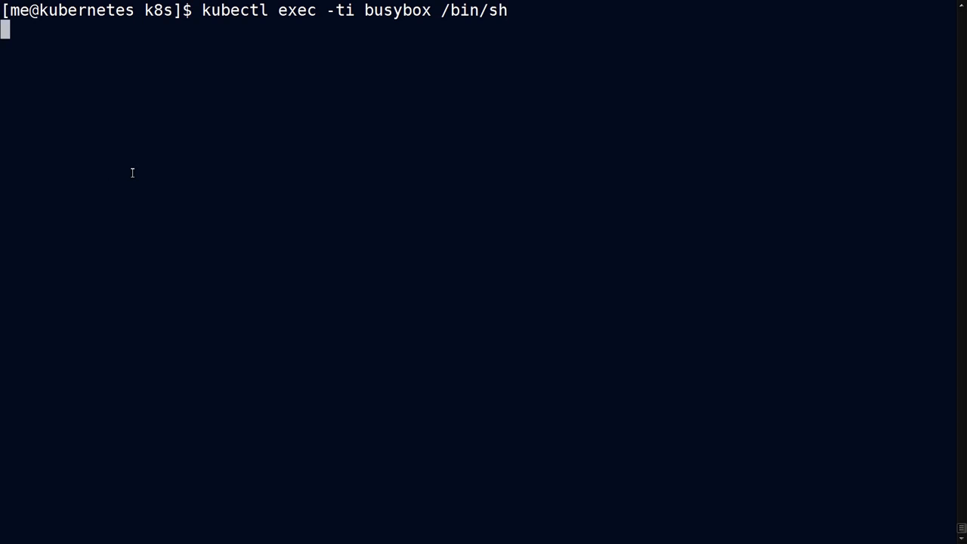
key(Return)
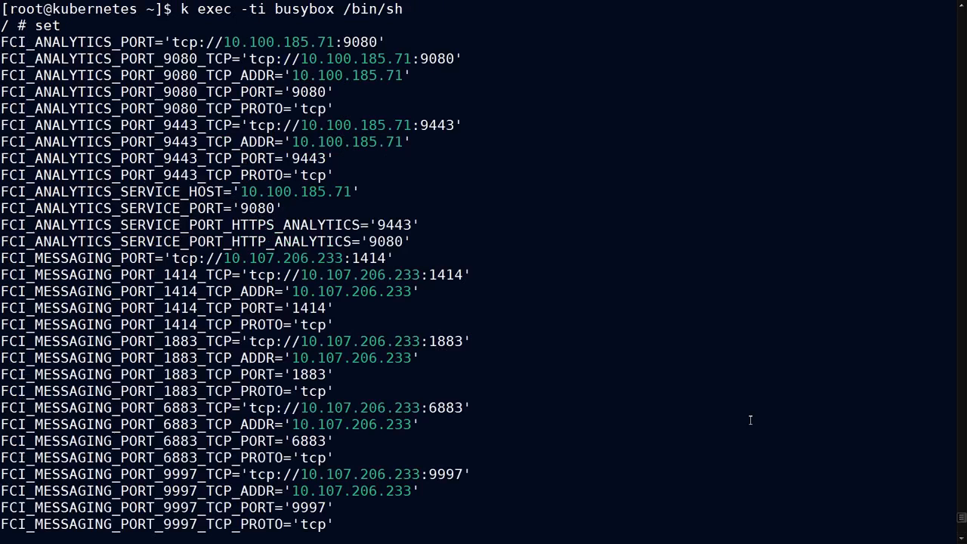
mouse_move(237, 78)
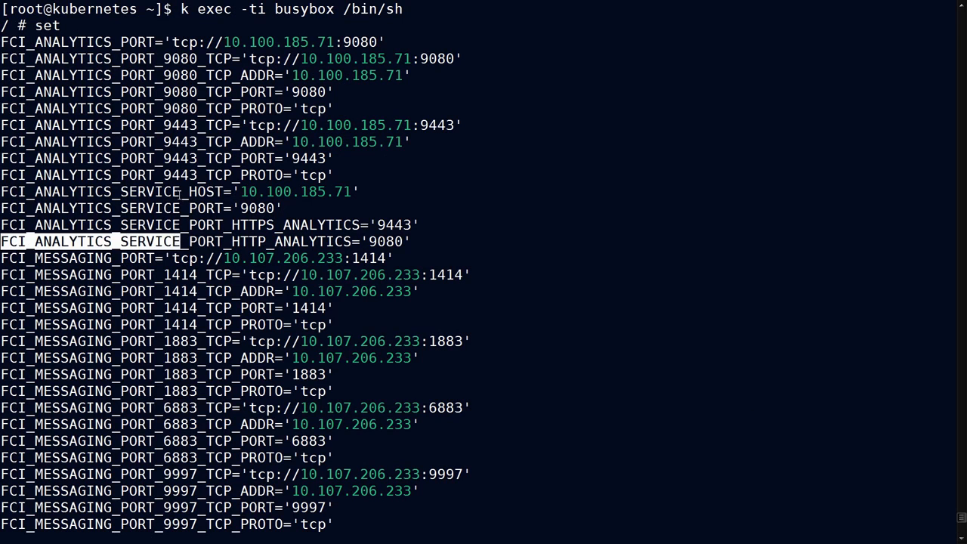
scroll(down, 3)
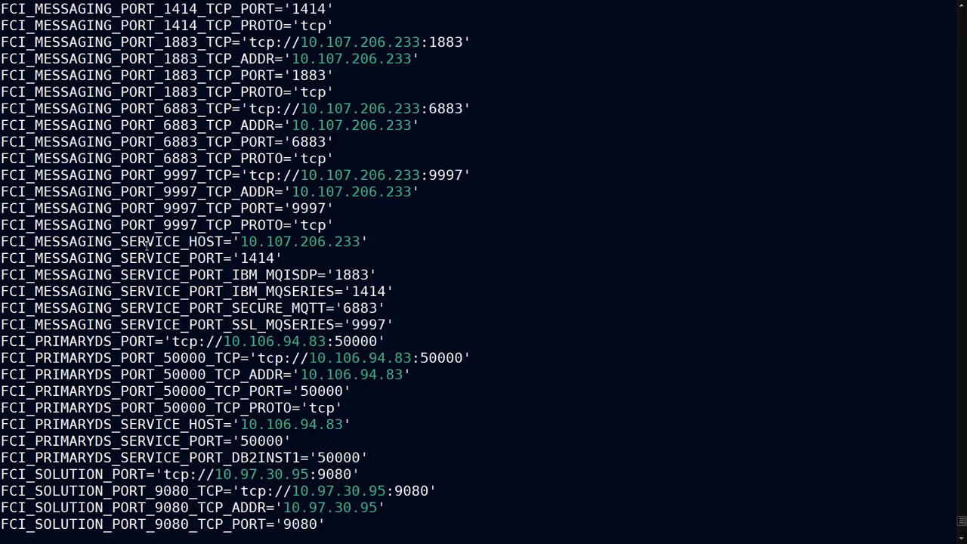
scroll(down, 3)
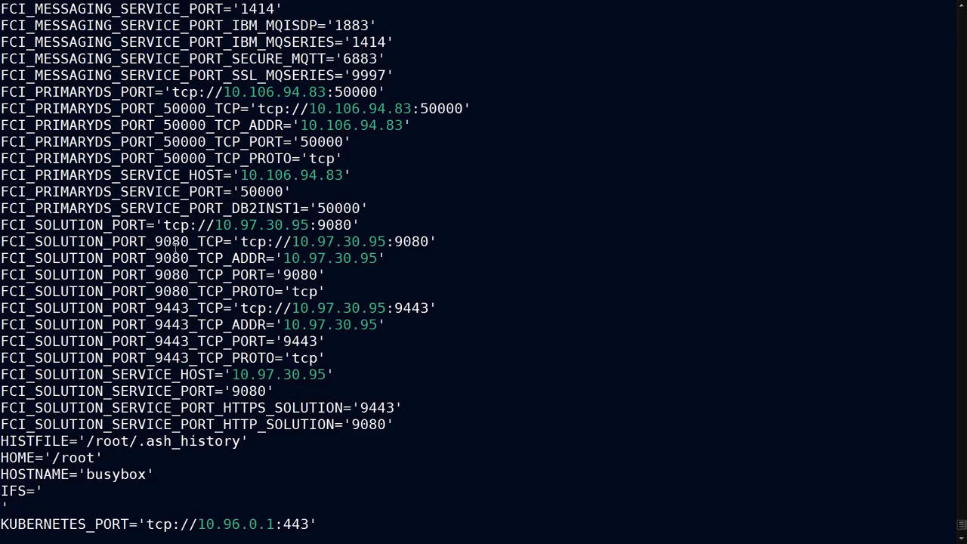
Look up mypod from inside mypod, resolving to 172.30.201.78 via kube-dns.
text(kubectl exec -ti mypod nslookup mypod)
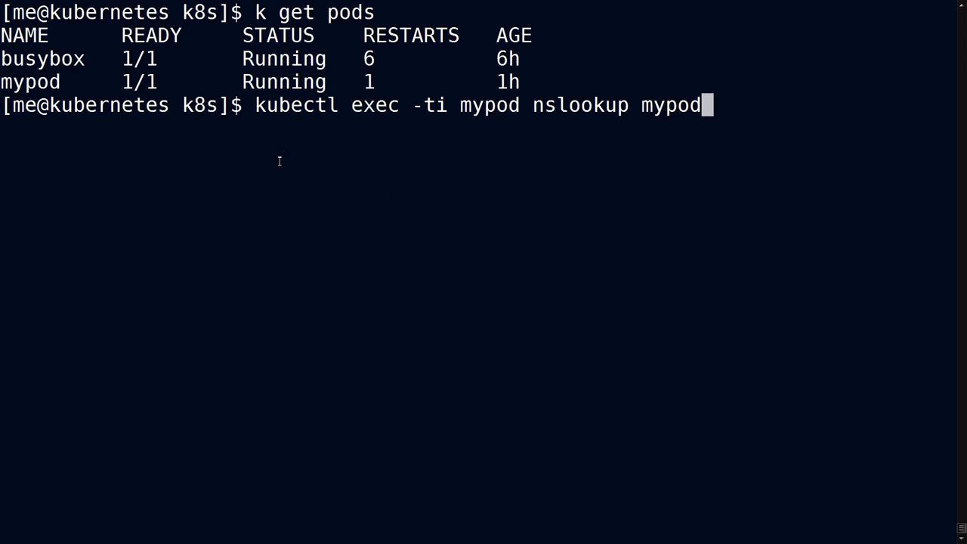
key(Return)
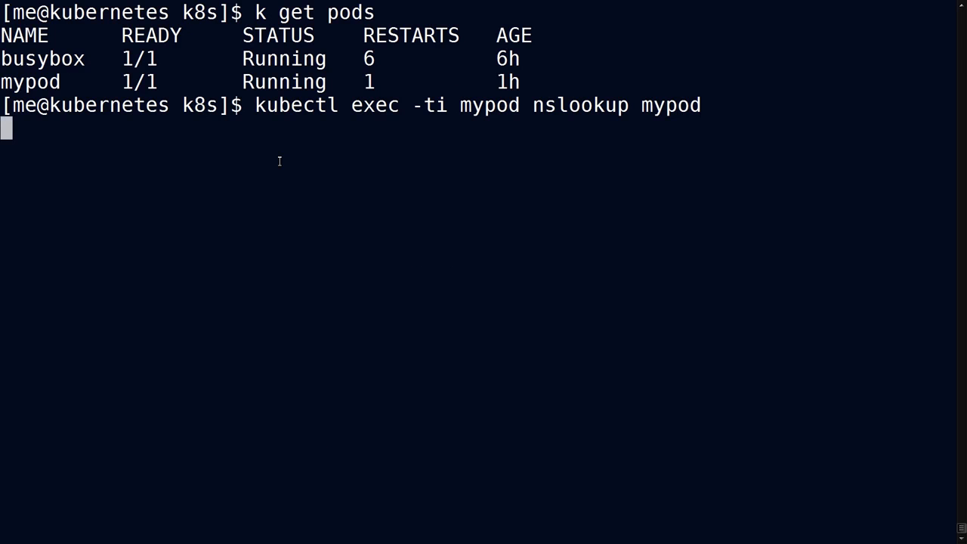
key(Return)
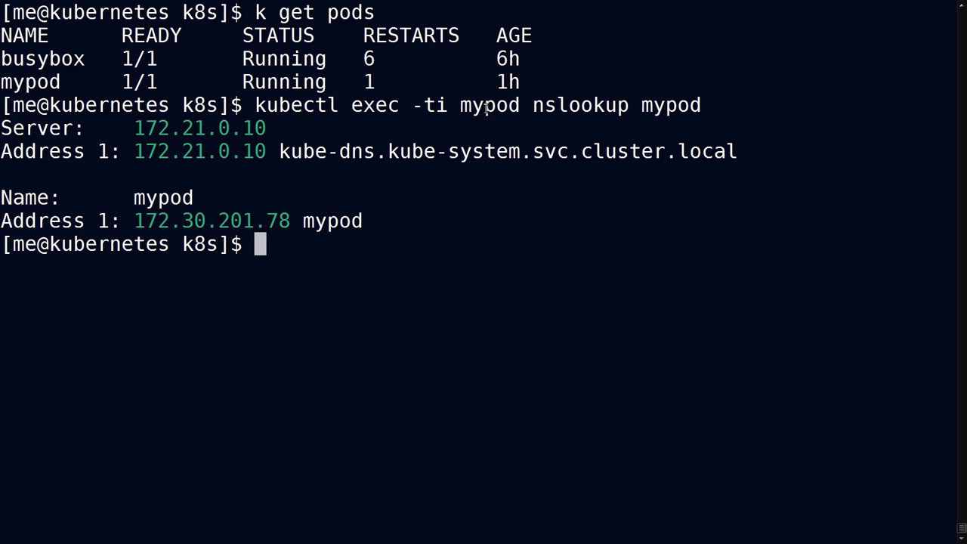
double_click(488, 105)
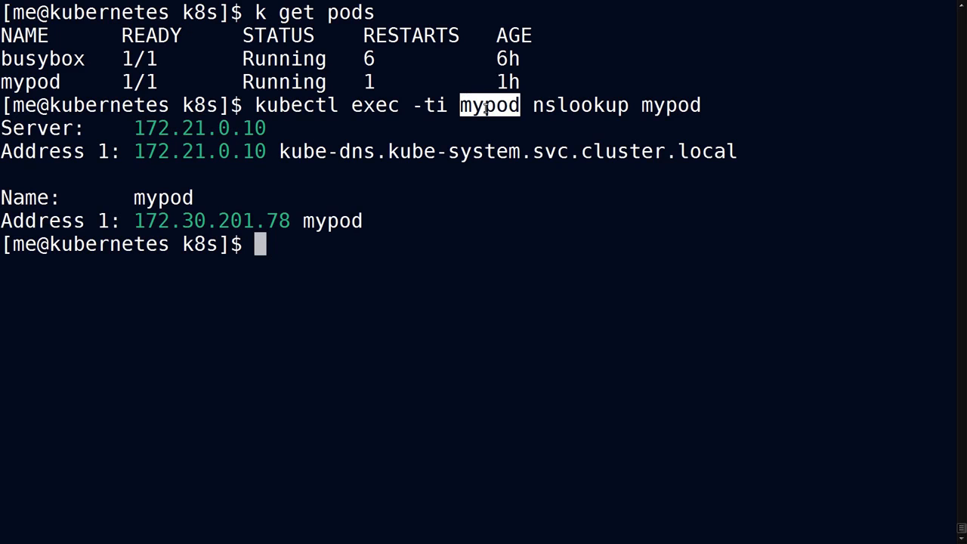
mouse_move(618, 108)
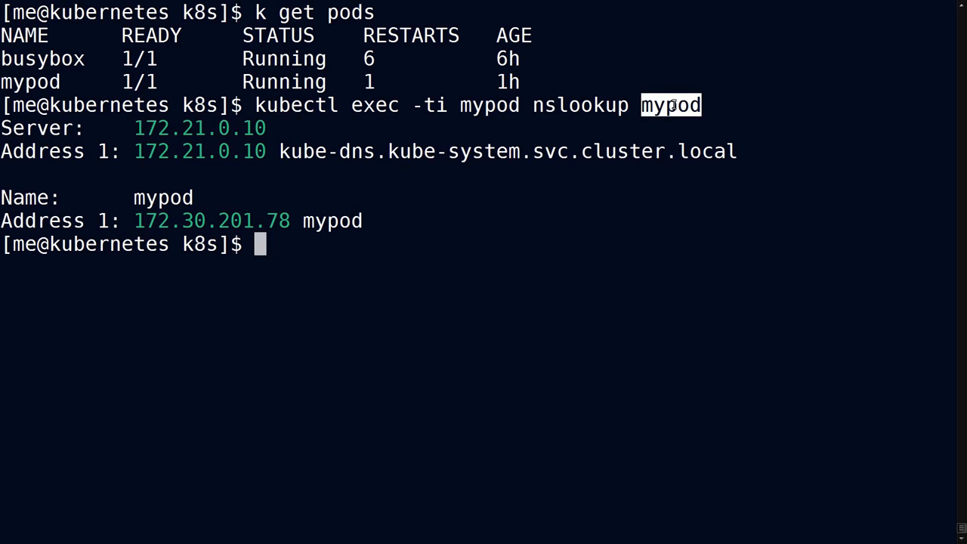
mouse_move(429, 171)
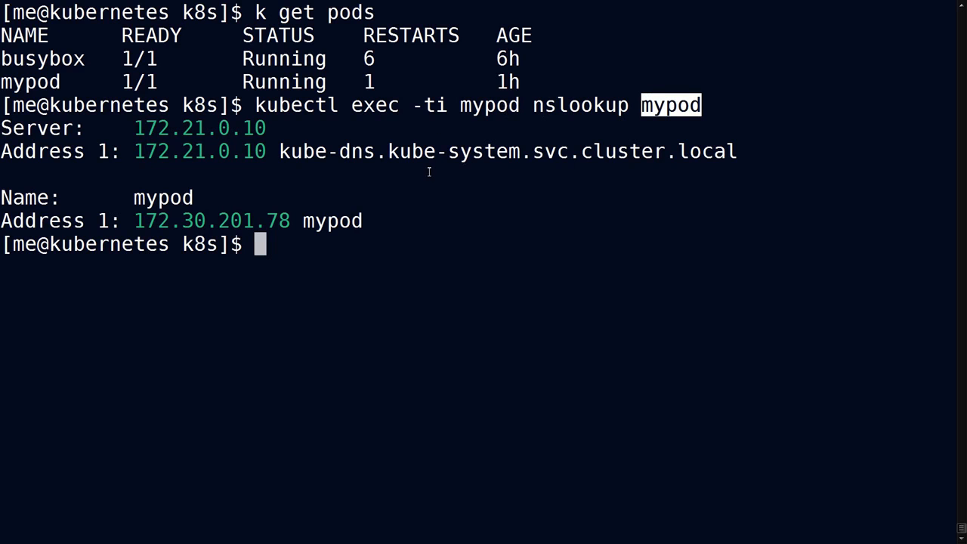
Enter 'kubectl exec -ti mypod nslookup busybox' to look up the busybox pod name.
text(kubectl exec -ti mypod nslookup)
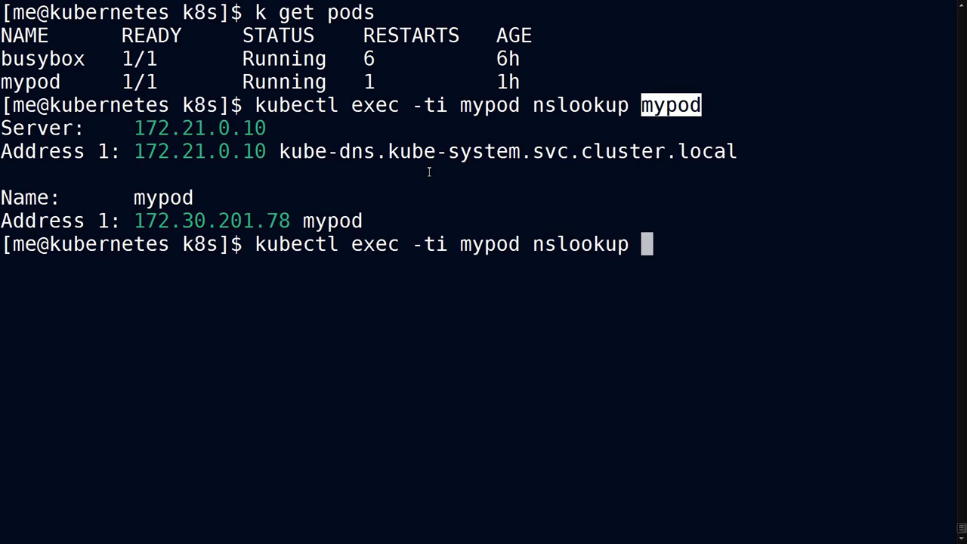
text(b)
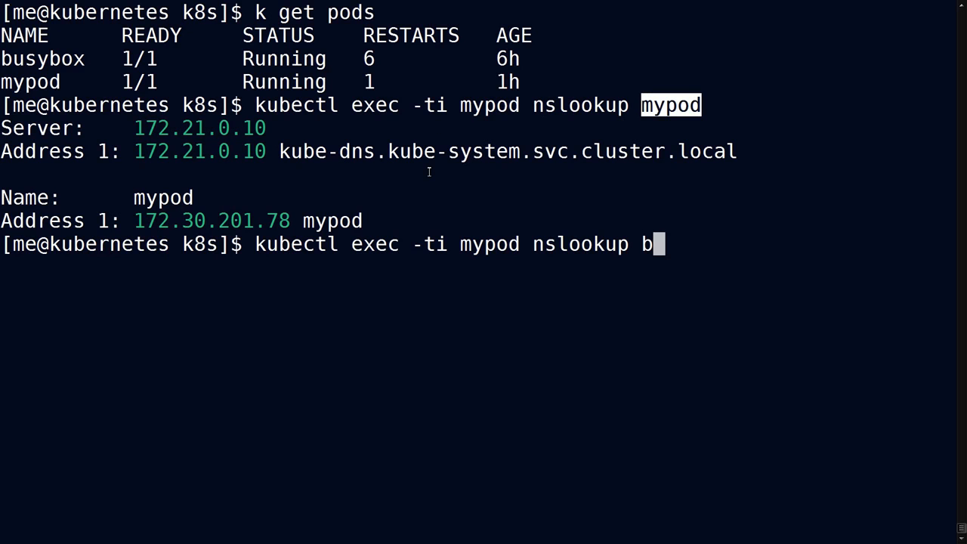
text(usybox)
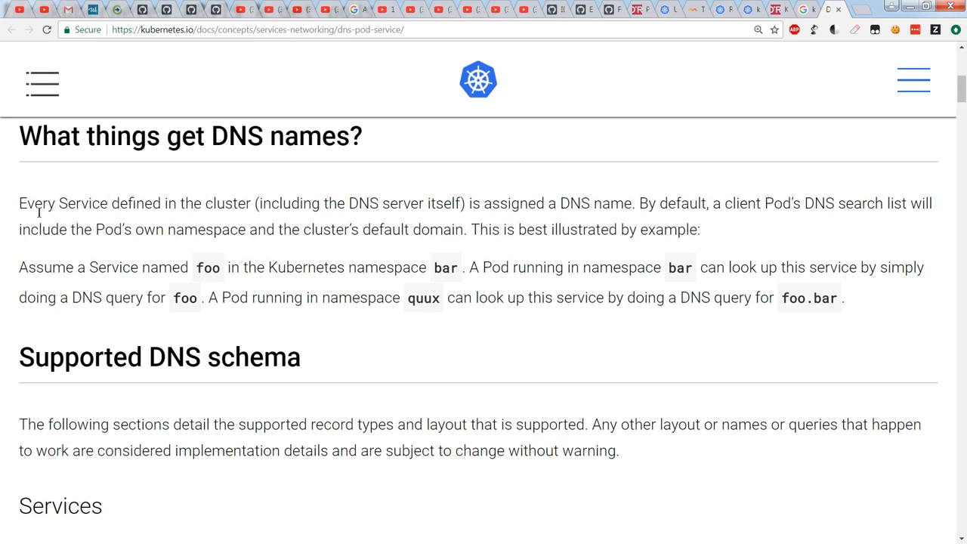
Highlight the Service DNS sentences, then scroll to Pods > A Records and highlight pod-ip-address.
drag(58, 136, 362, 136)
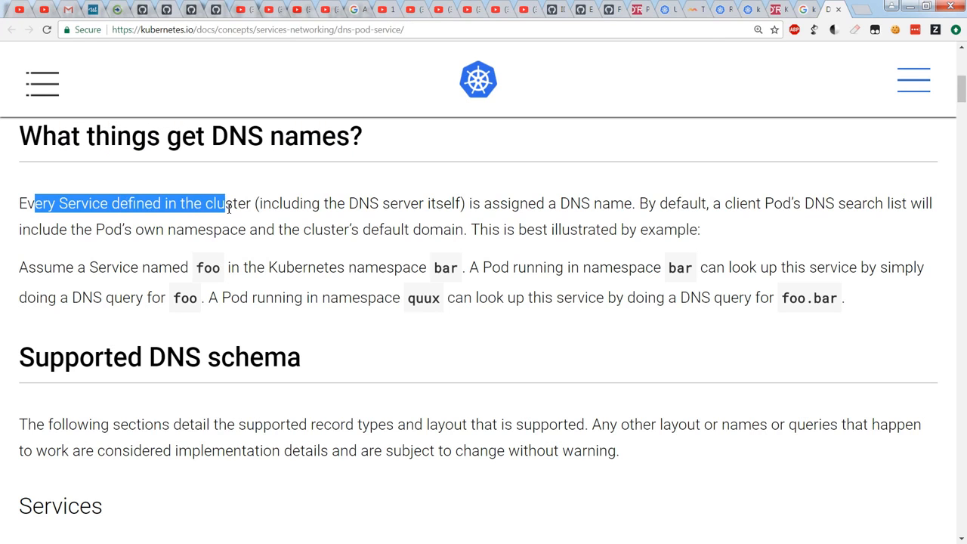
drag(224, 202, 633, 202)
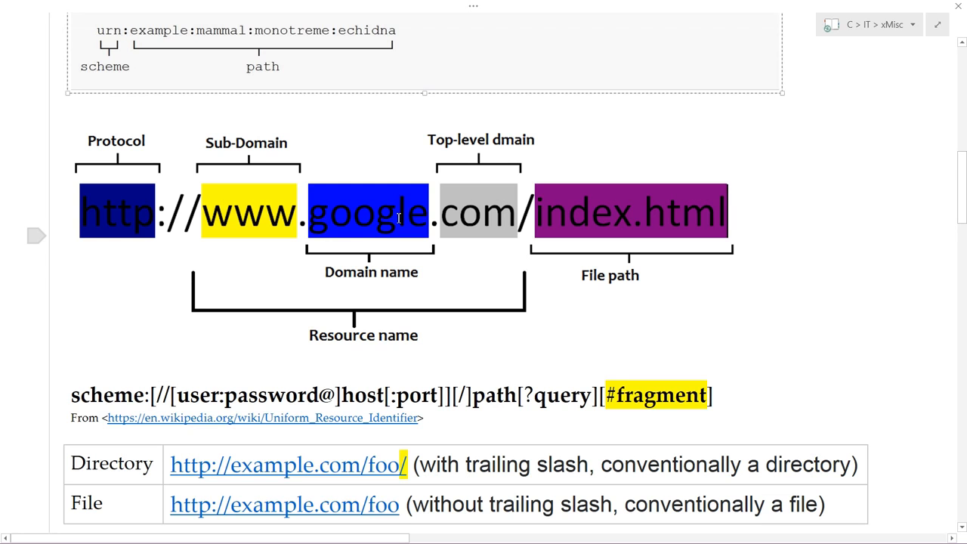
mouse_move(265, 169)
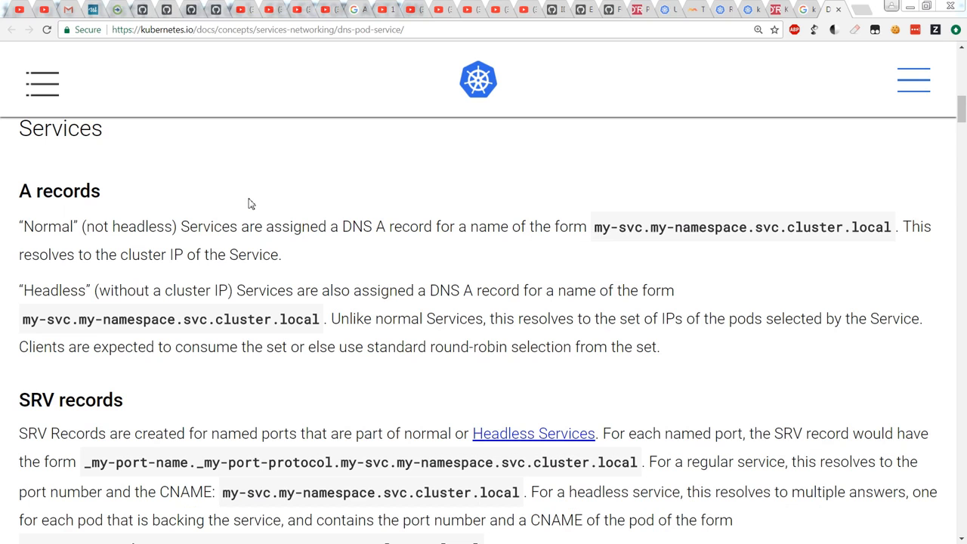
mouse_move(370, 229)
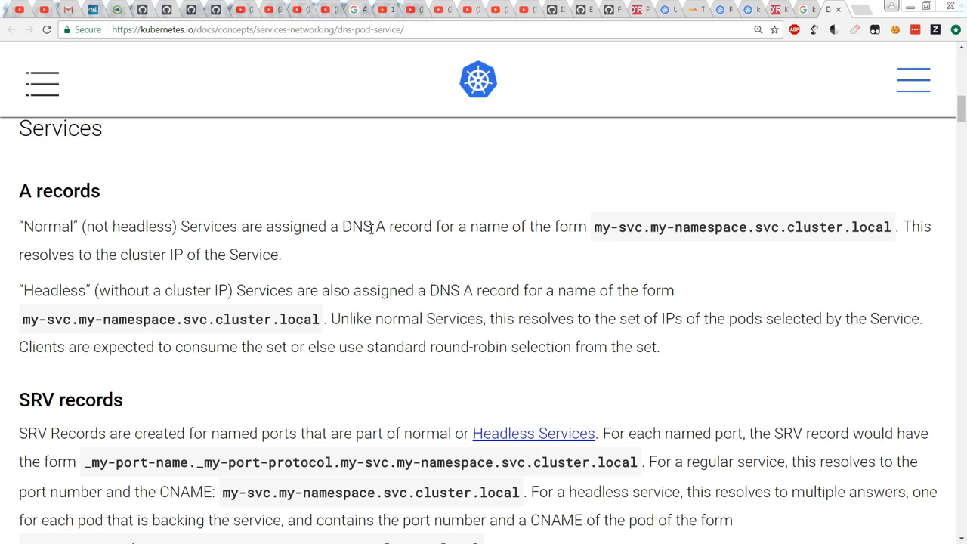
scroll(down, 3)
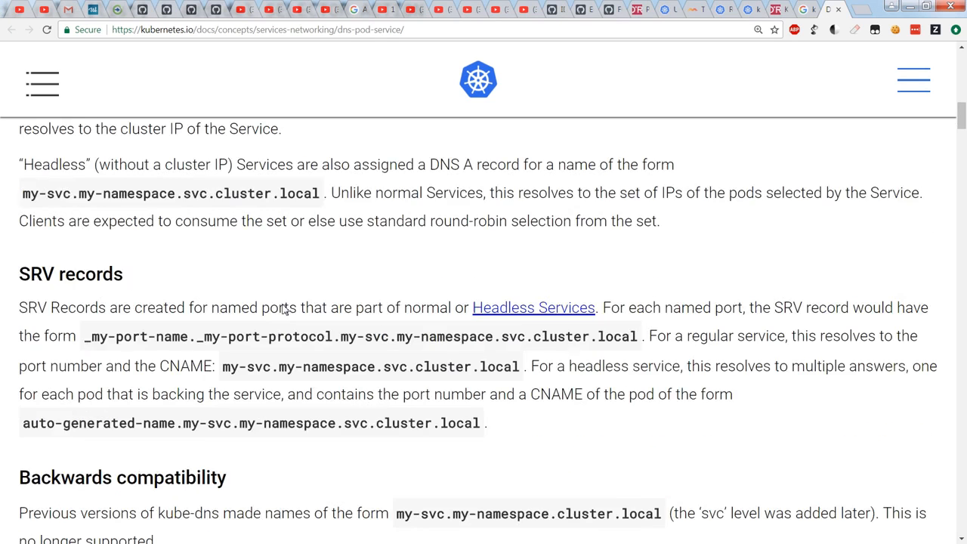
scroll(down, 3)
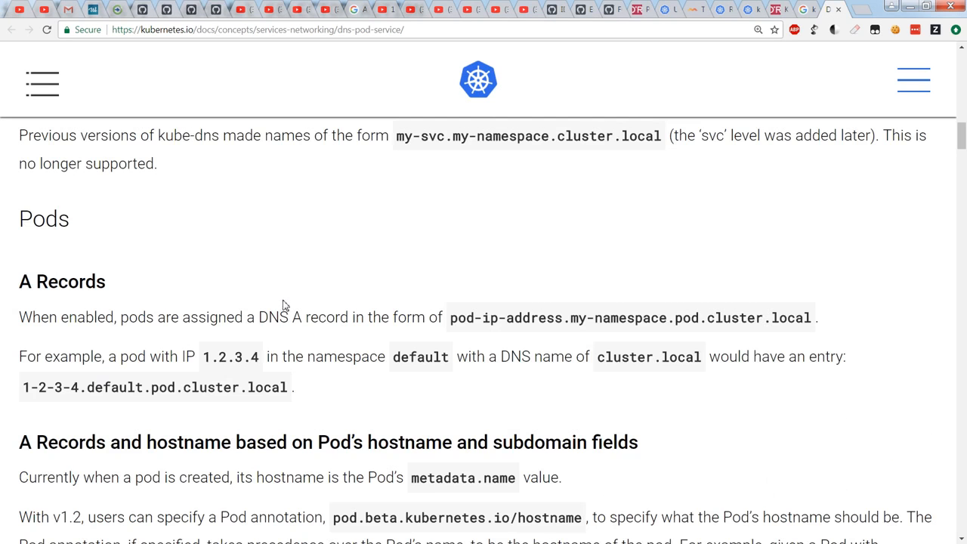
scroll(down, 3)
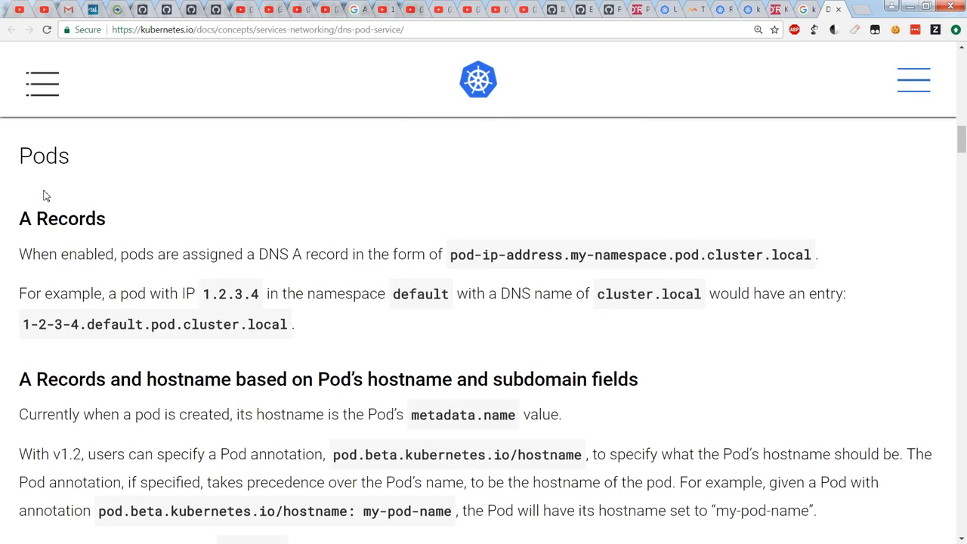
mouse_move(83, 172)
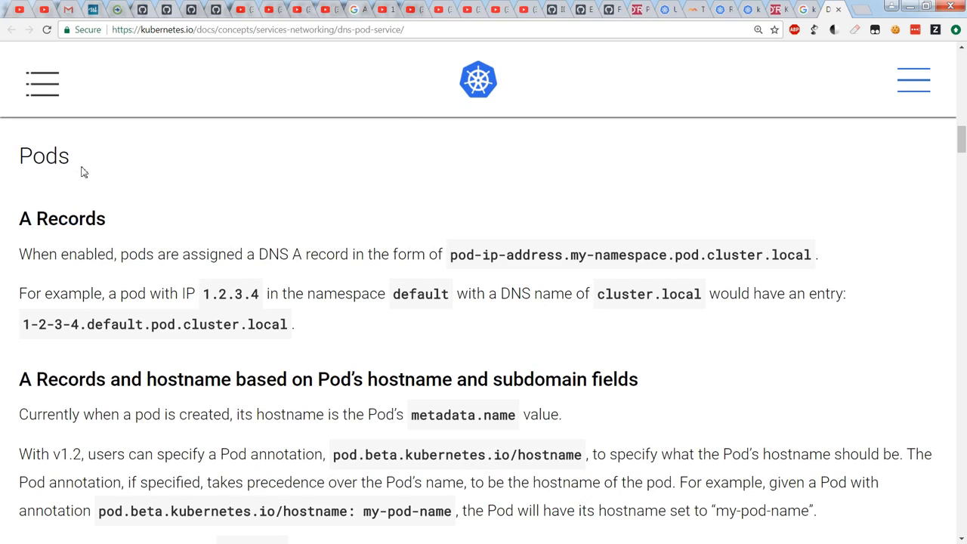
mouse_move(454, 255)
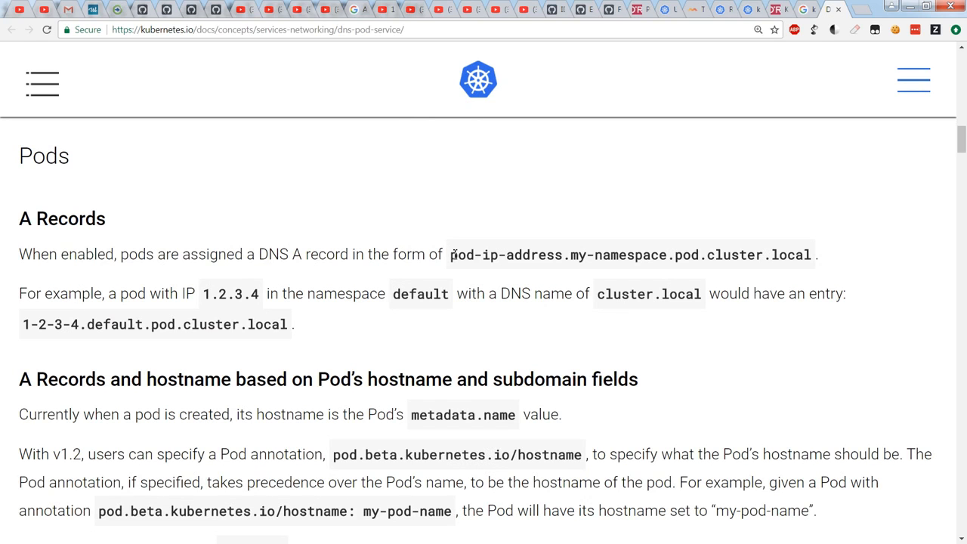
drag(451, 254, 527, 254)
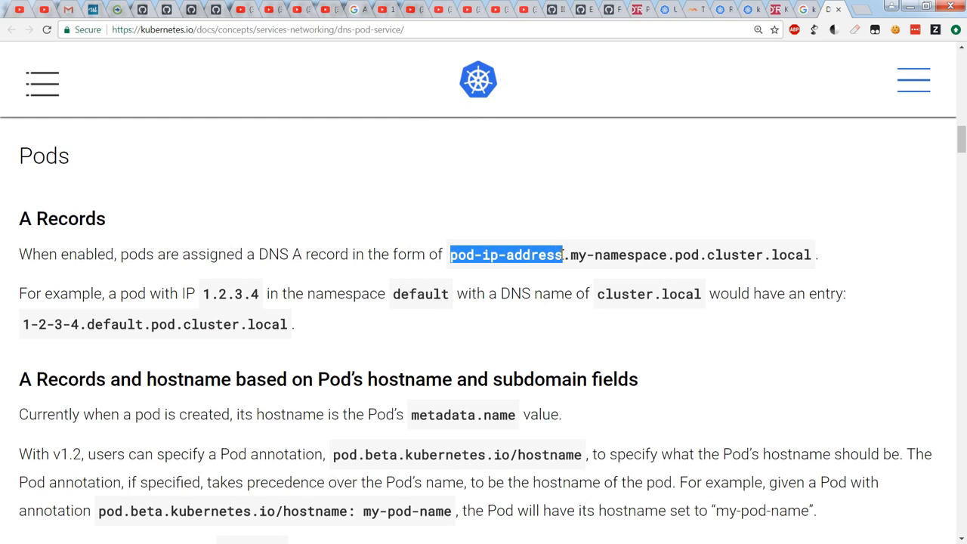
mouse_move(799, 255)
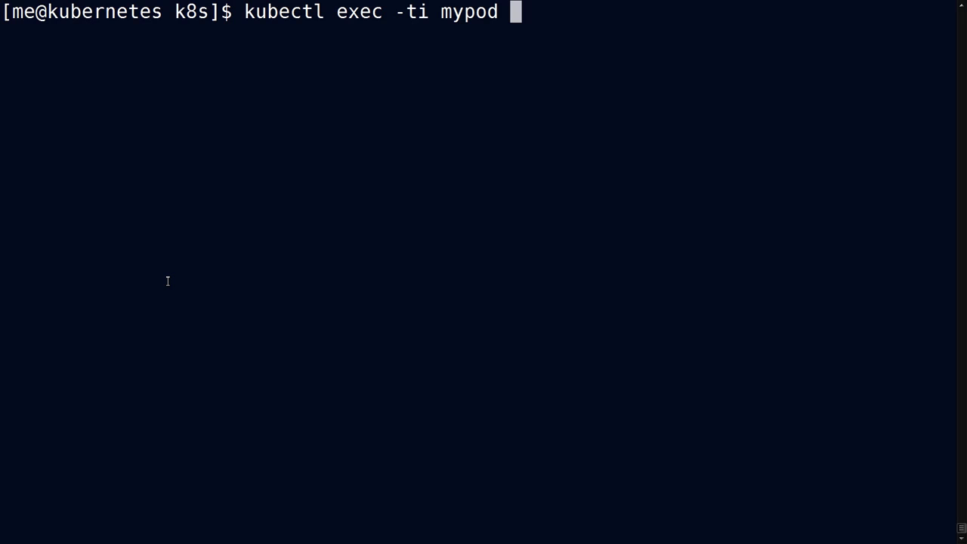
List mypod's network addresses with 'ip a' inside the pod.
text(ip)
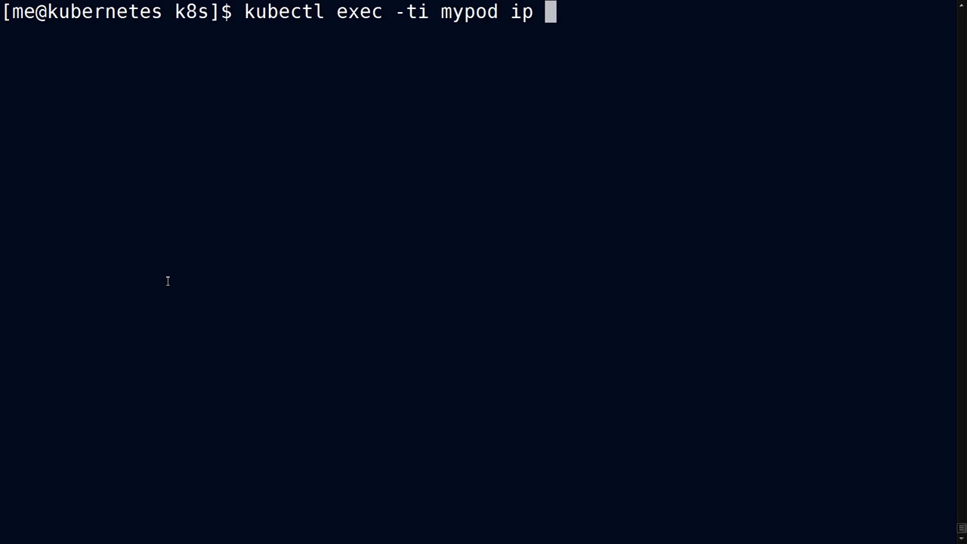
text(a)
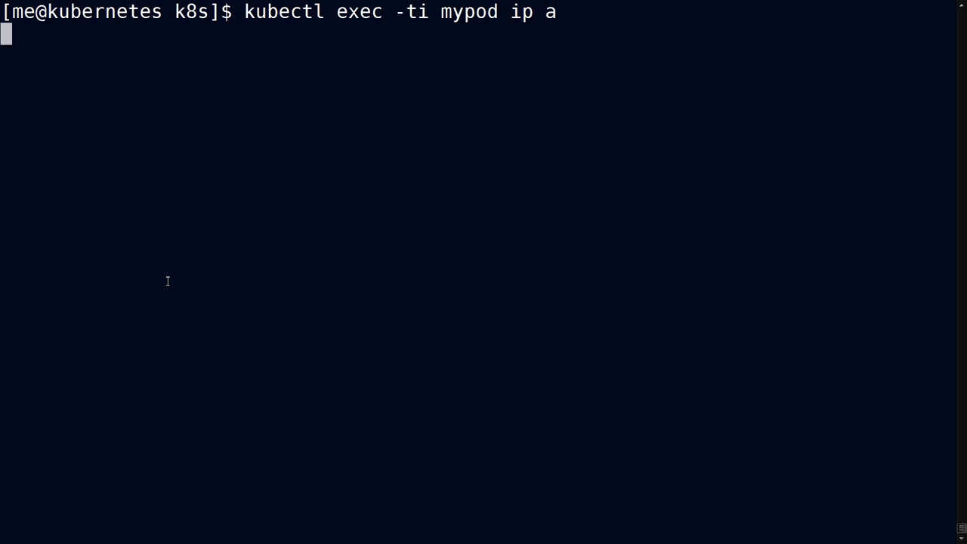
key(Return)
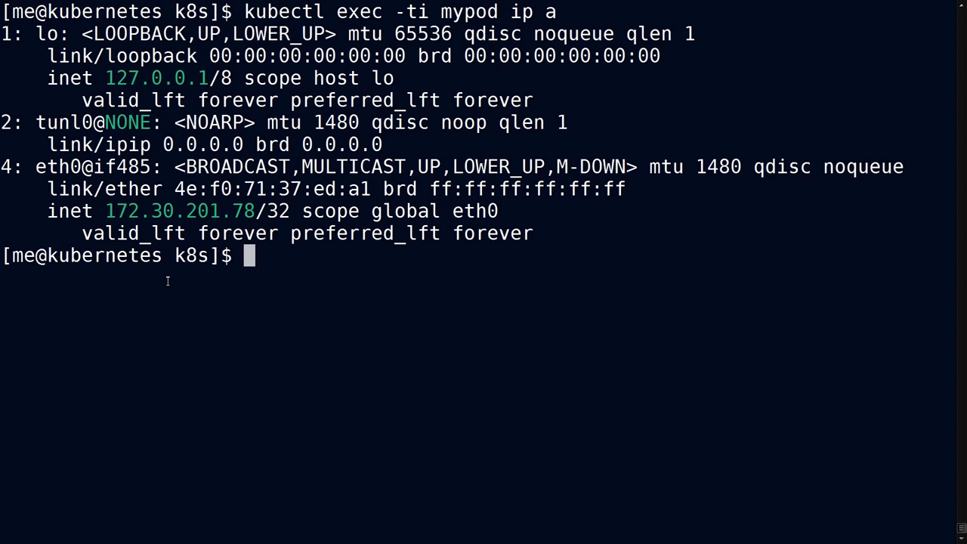
Reverse-lookup 172.30.201.78 with nslookup in mypod and highlight the IP in the result.
text(kubectl exec -ti mypod nslookup 172.30.201.78)
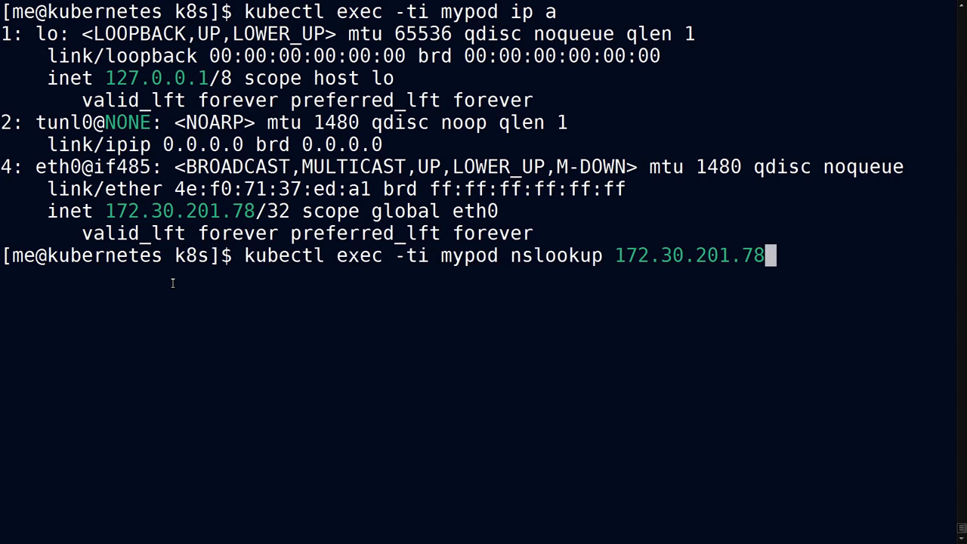
key(Return)
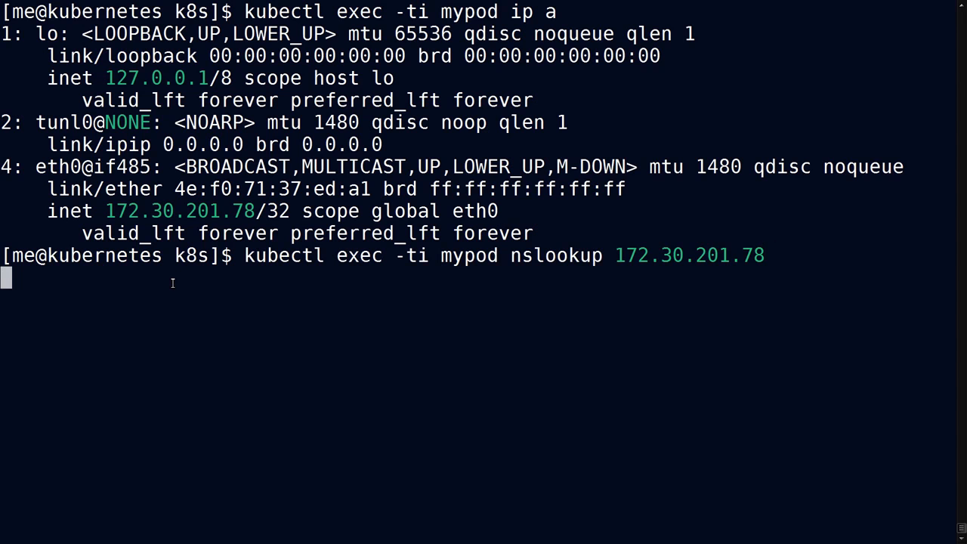
key(Return)
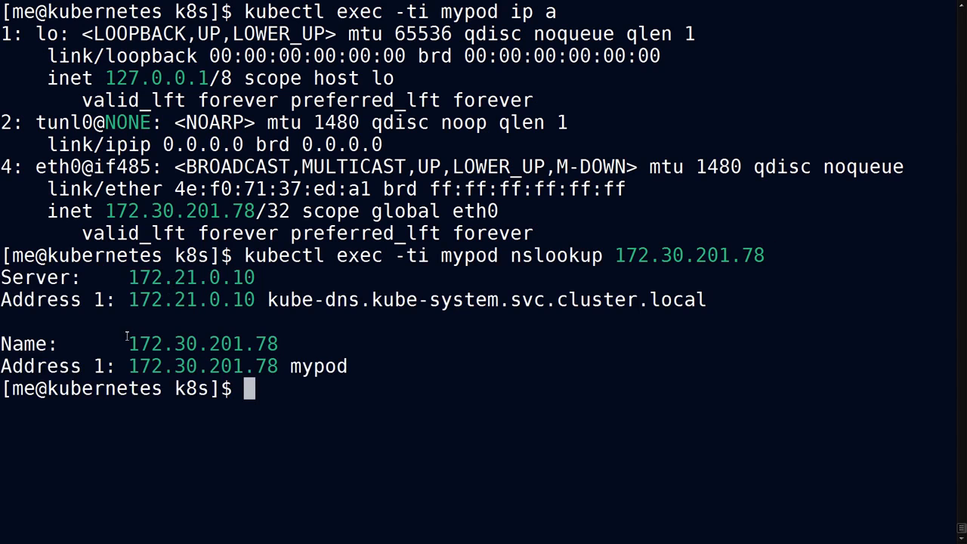
double_click(193, 344)
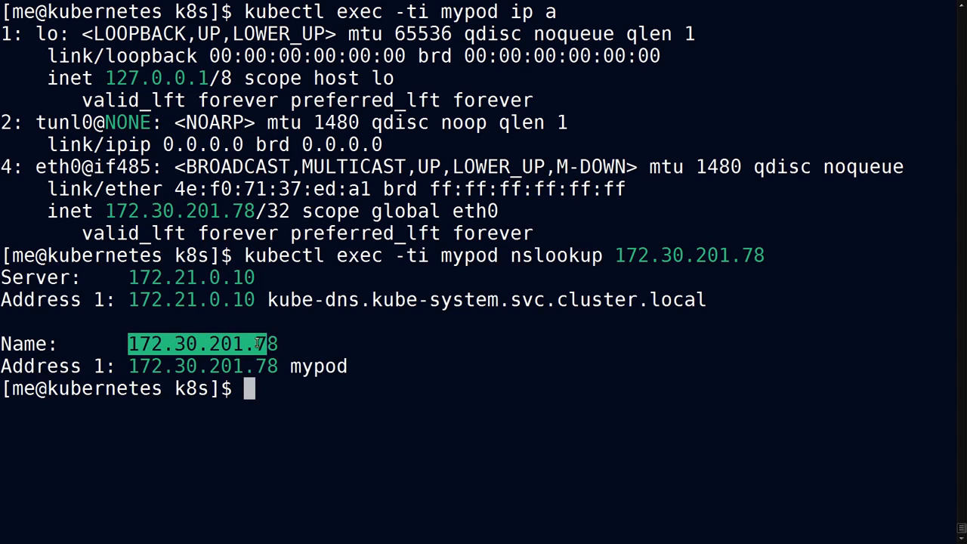